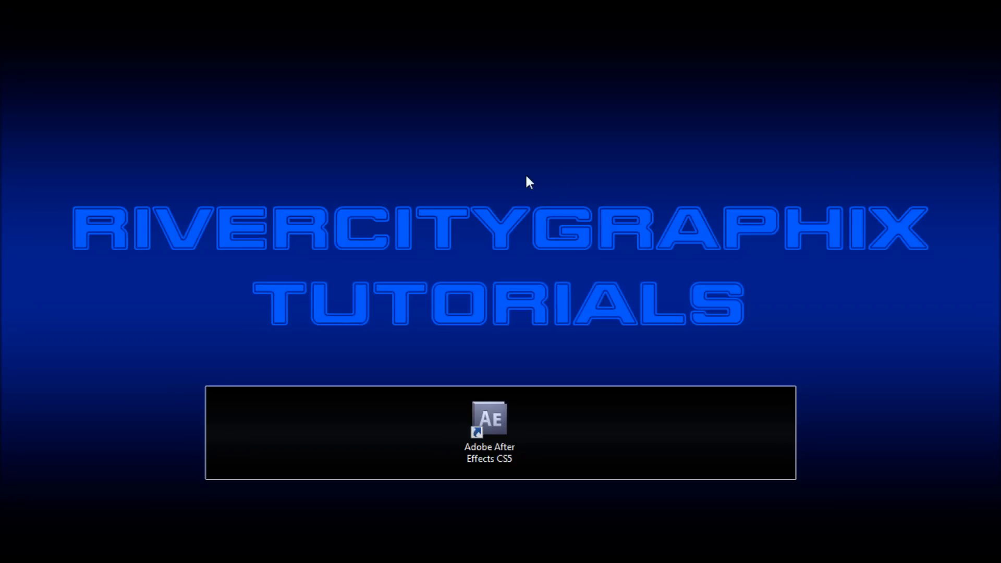
mouse_move(536, 188)
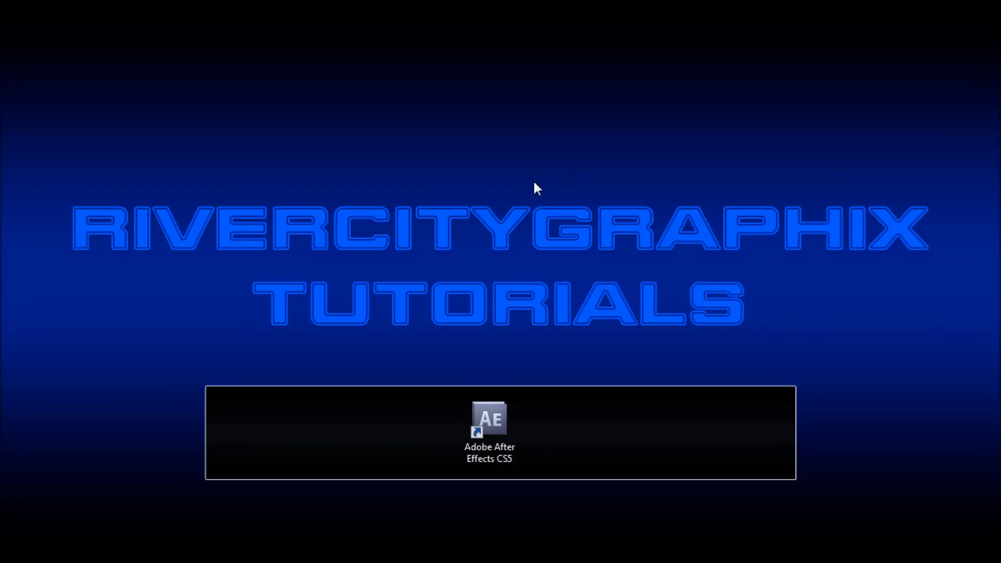
mouse_move(517, 216)
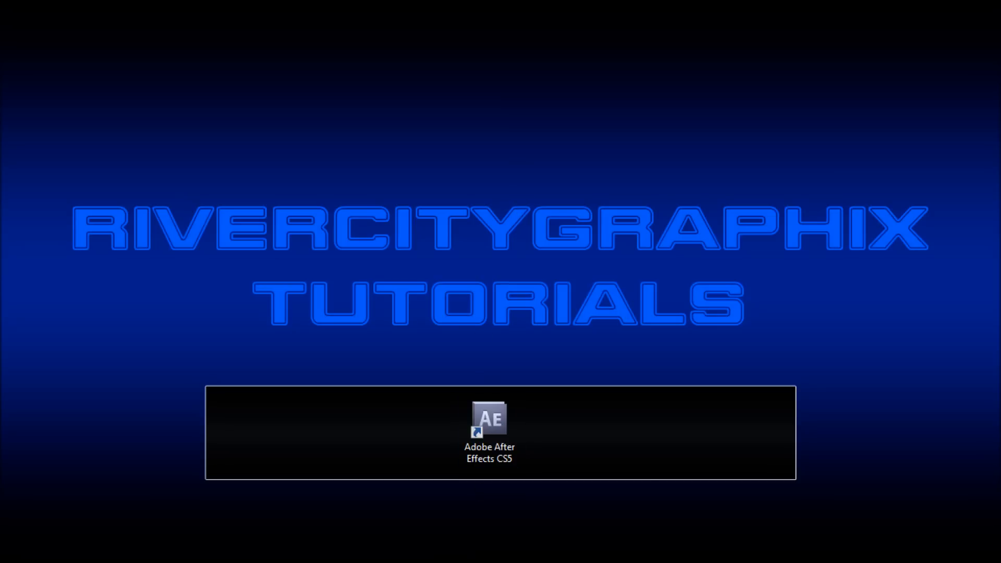
- Launch Adobe After Effects CS5 from its desktop shortcut
double_click(490, 419)
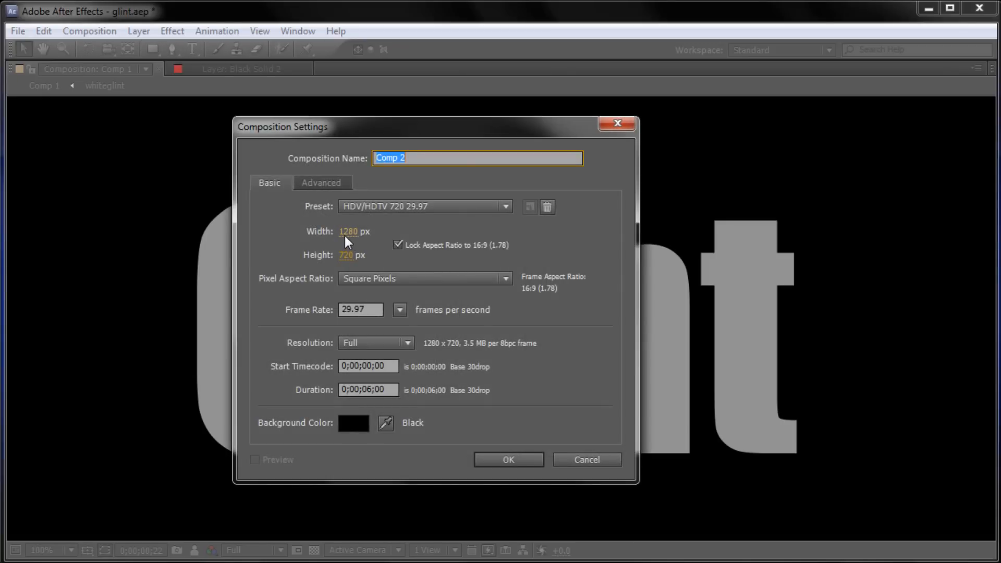
mouse_move(340, 426)
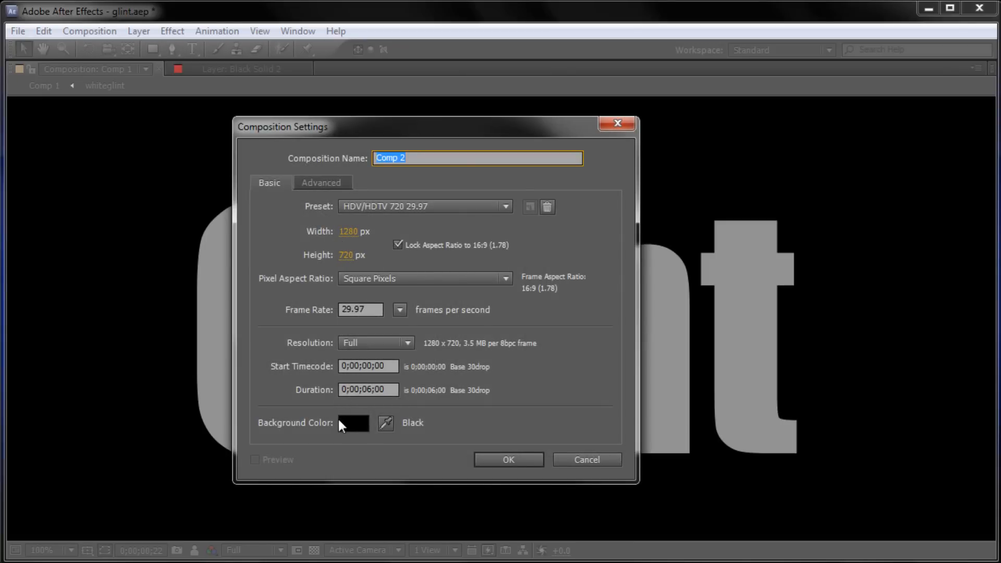
mouse_move(508, 460)
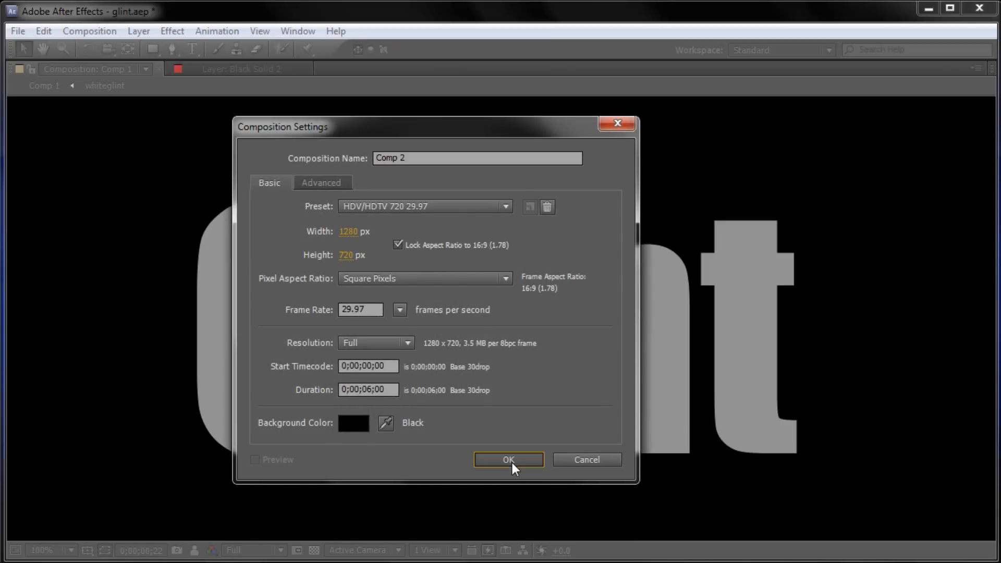
- Confirm Comp 2 as an HDV/HDTV 720 29.97 preset, six seconds, black background
left_click(508, 460)
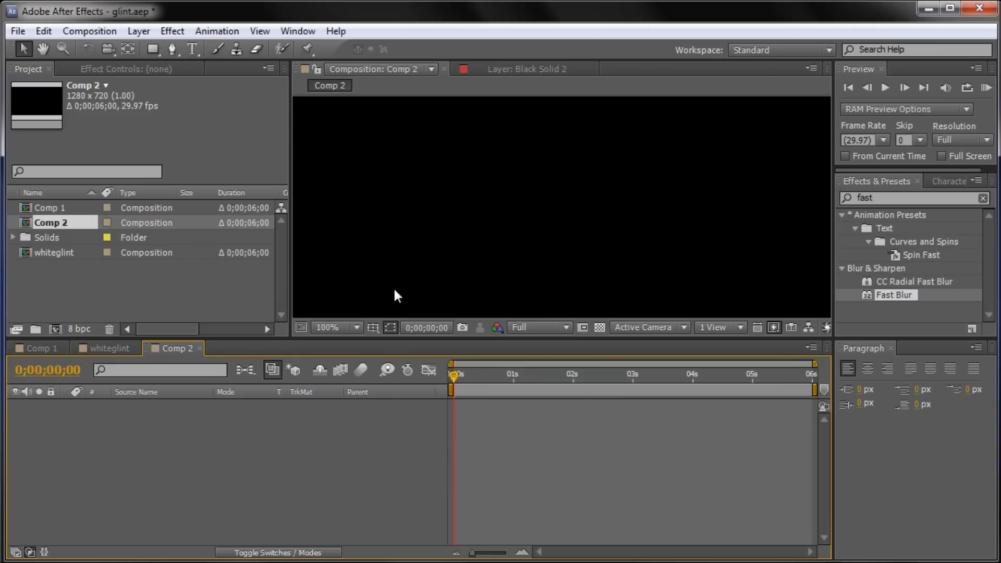
mouse_move(259, 192)
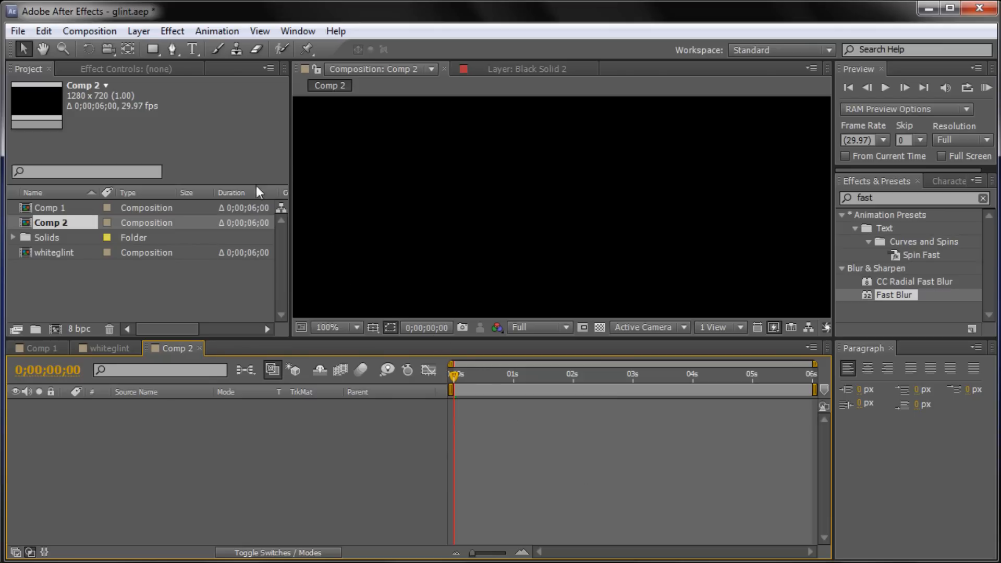
- Add a comp-sized black solid layer, Black Solid 6, to Comp 2
left_click(137, 31)
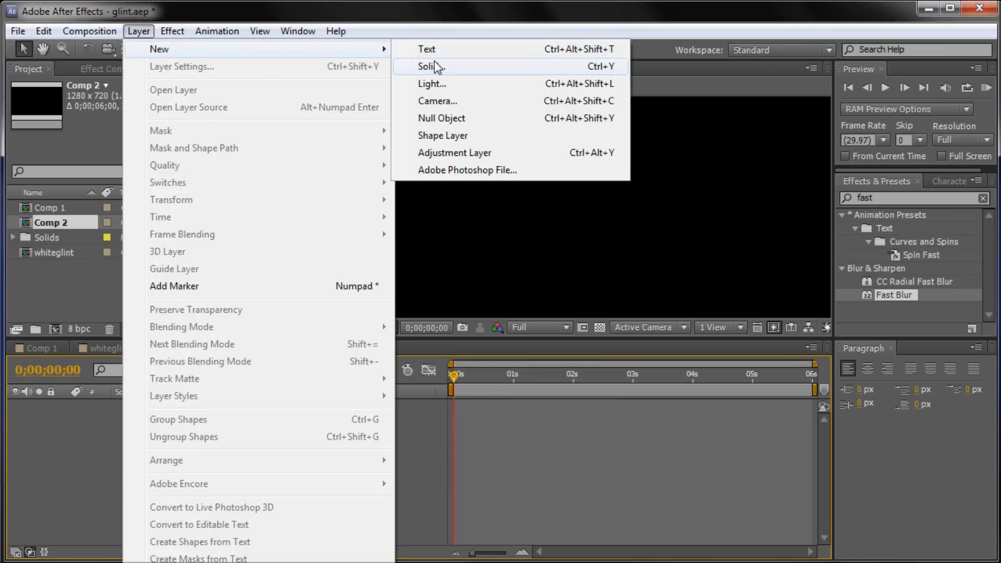
left_click(430, 67)
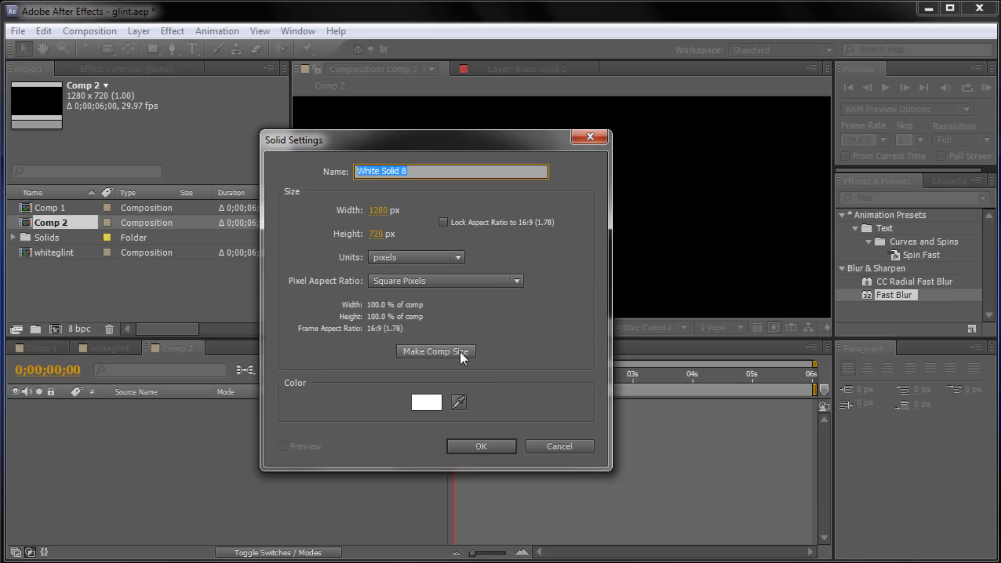
left_click(426, 403)
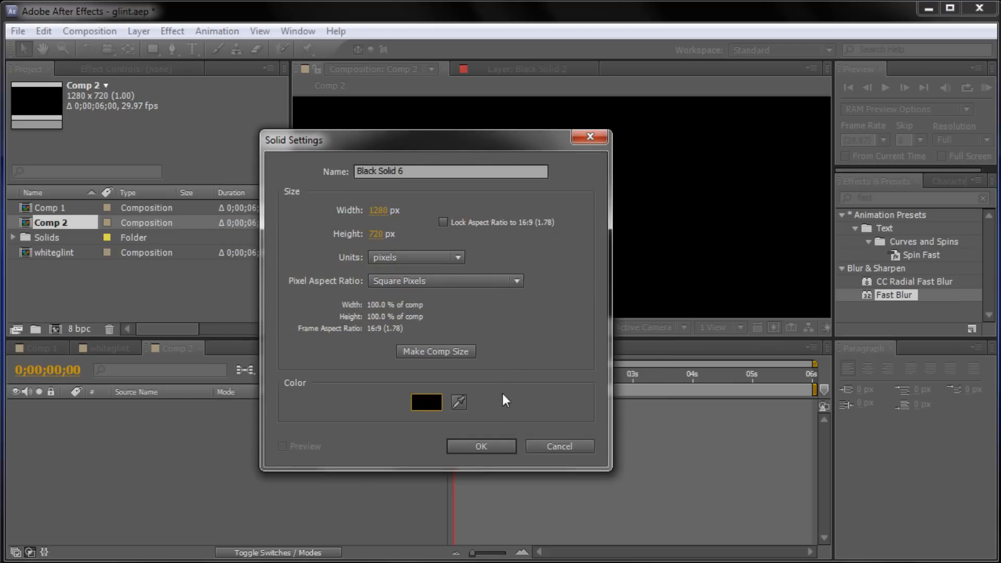
left_click(480, 446)
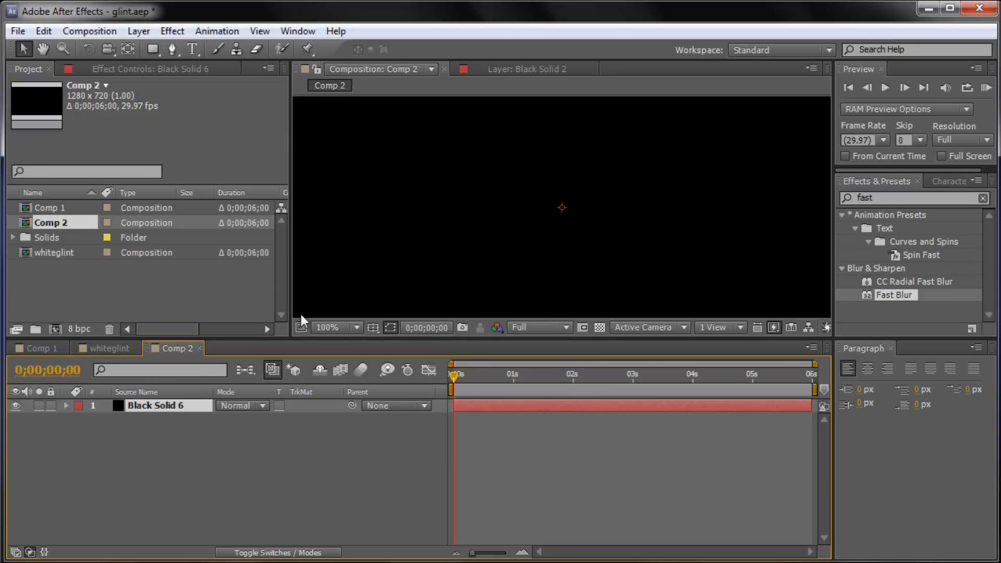
mouse_move(409, 149)
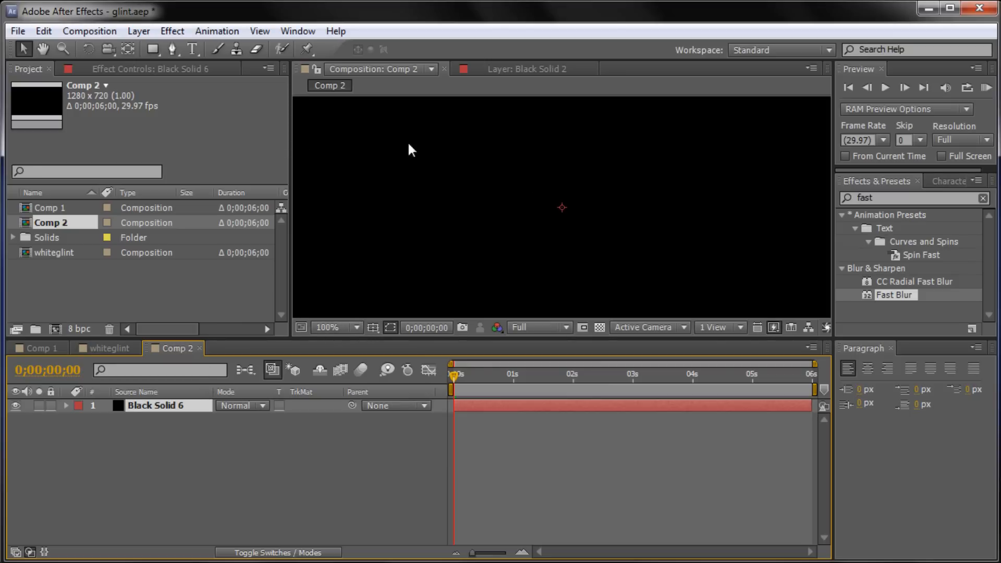
- Shrink the preview to show the whole frame and switch to the Horizontal Type tool
left_click(337, 328)
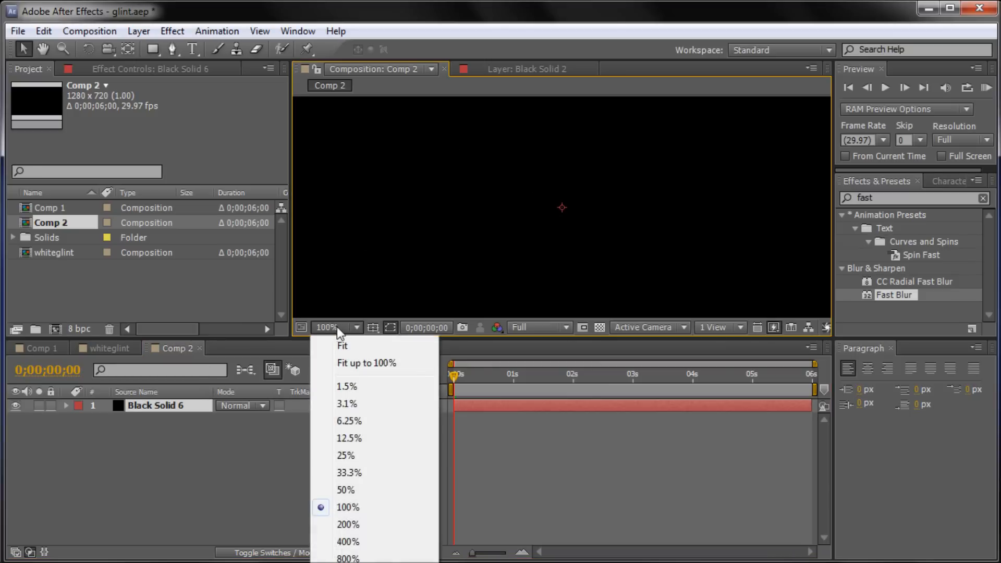
mouse_move(351, 476)
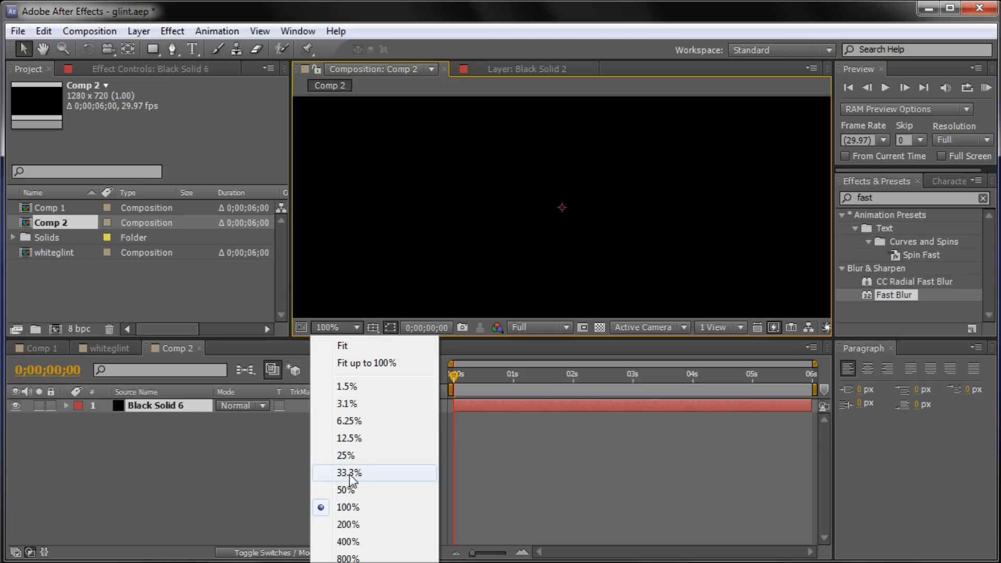
left_click(348, 473)
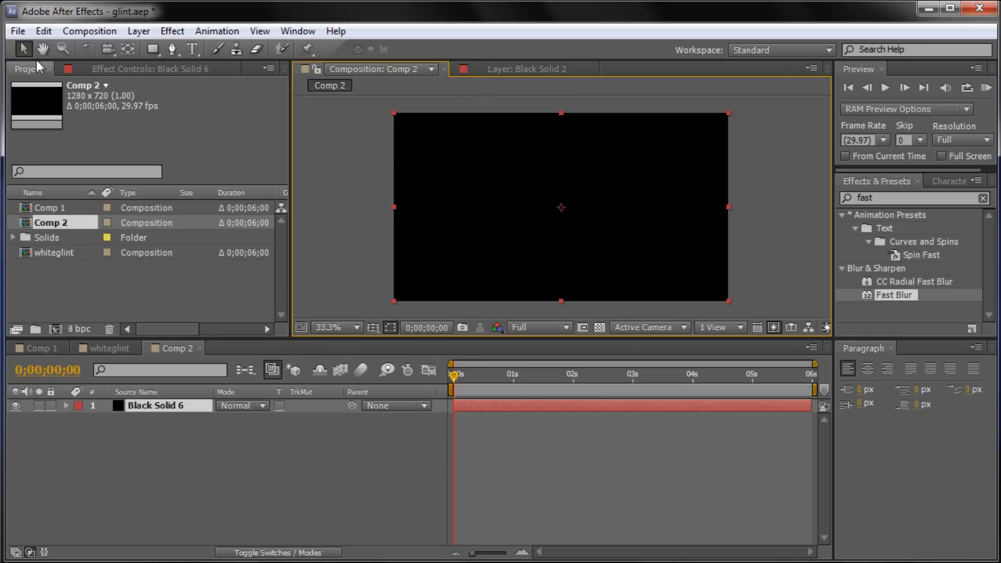
left_click(193, 49)
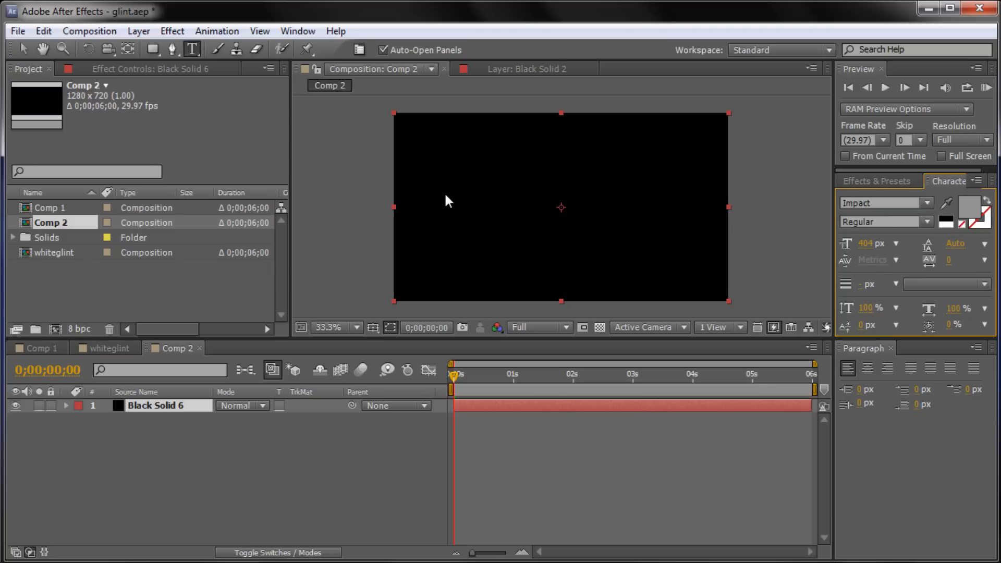
mouse_move(455, 208)
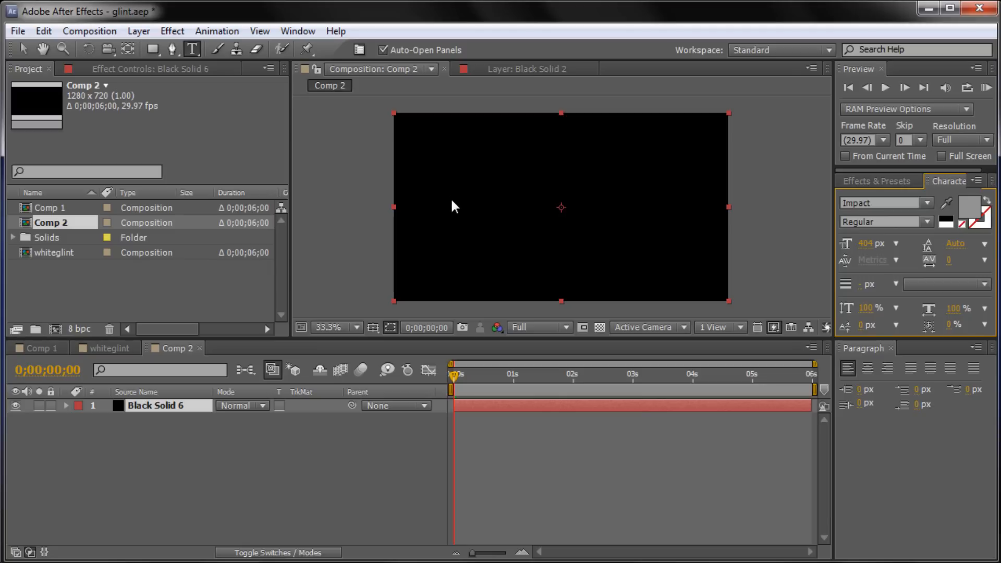
mouse_move(464, 210)
type("Glint")
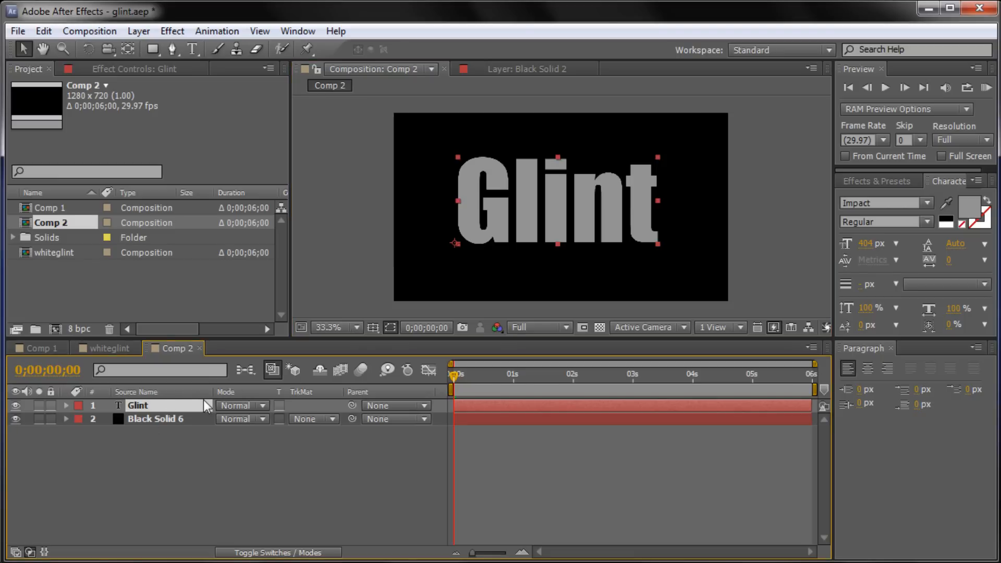
- Duplicate the Glint text layer into Glint 2 and select the copy
key("ctrl+d")
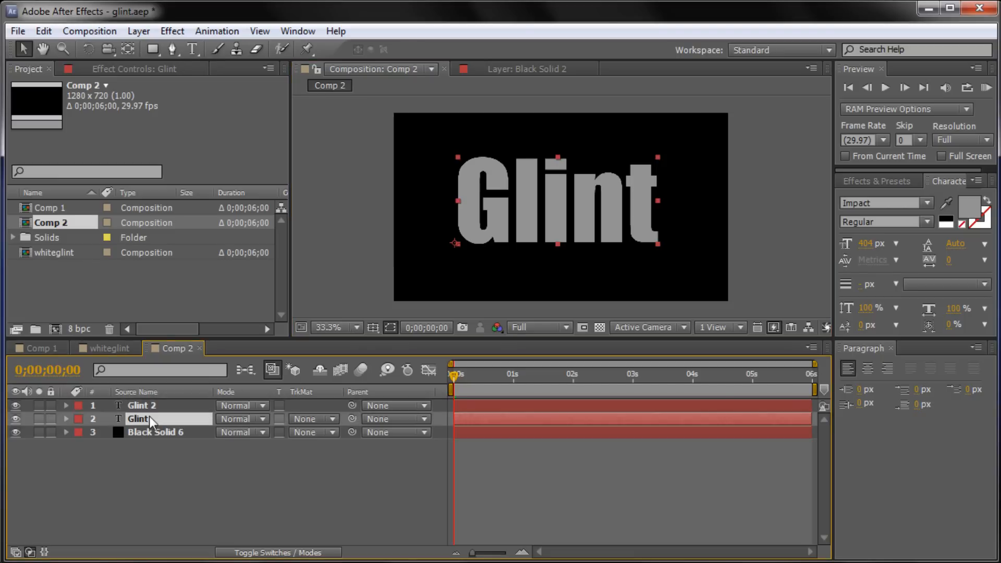
left_click(142, 405)
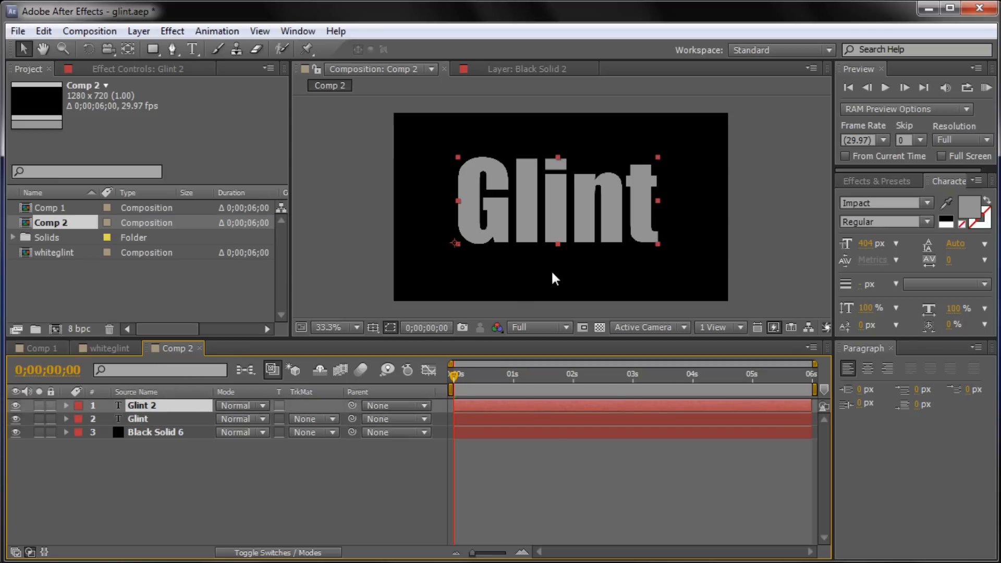
mouse_move(359, 139)
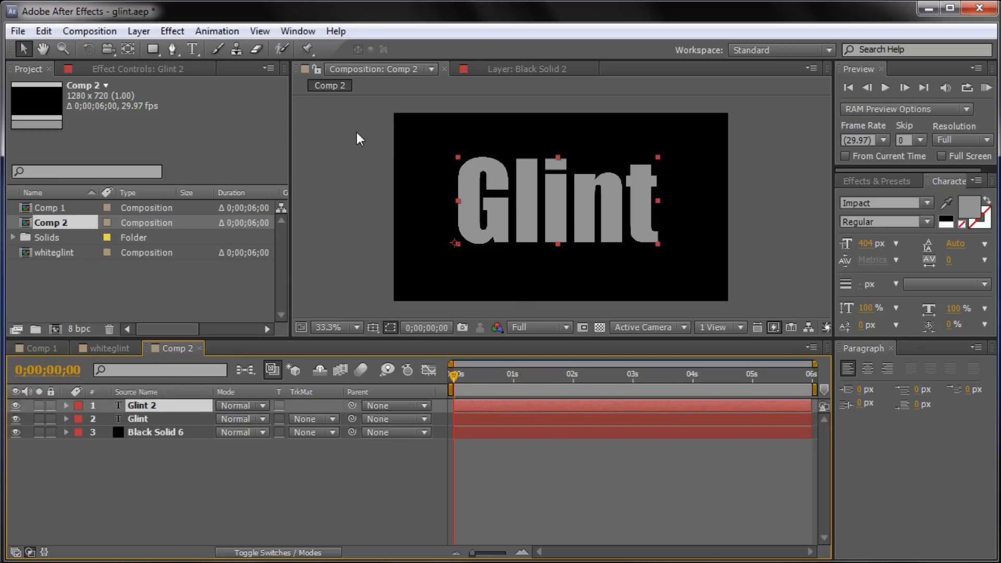
mouse_move(172, 31)
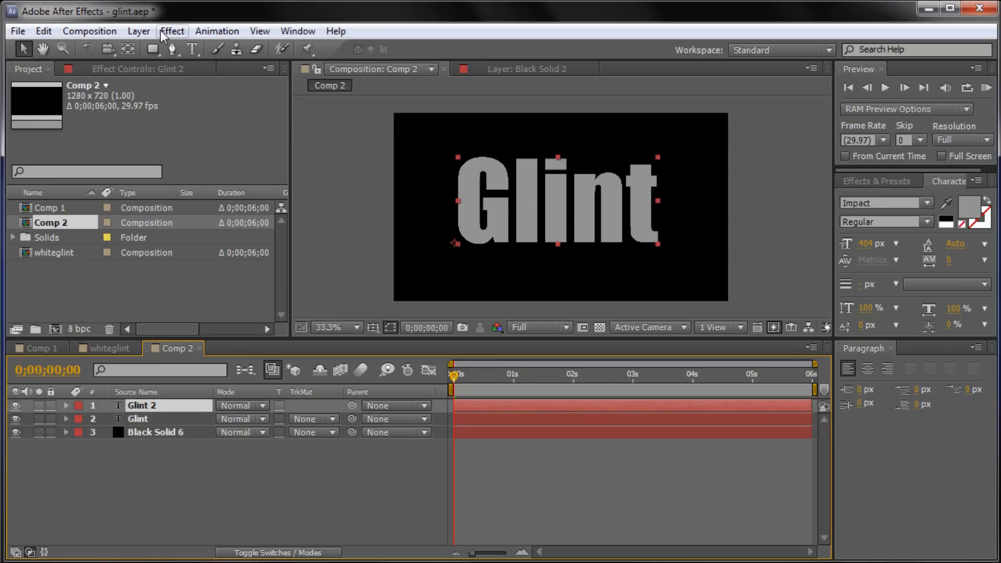
- Add a new solid layer coloured white (FFFFFF), White Solid 8, on top
left_click(138, 31)
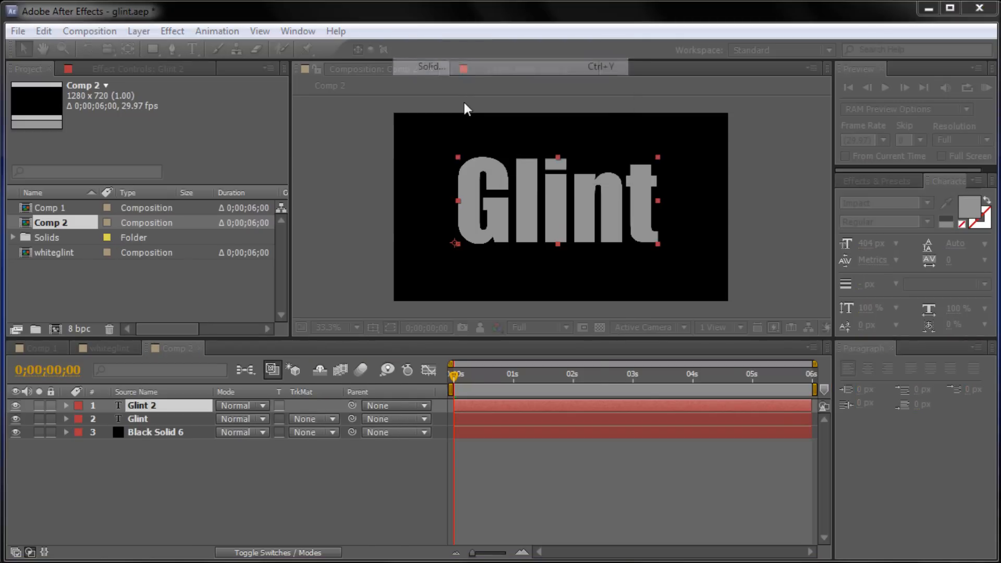
left_click(431, 67)
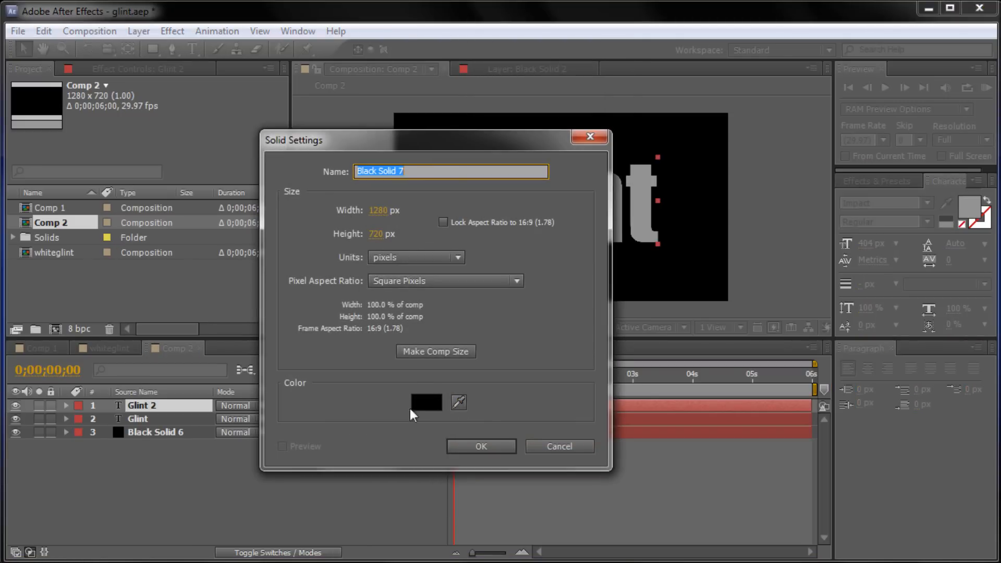
mouse_move(274, 393)
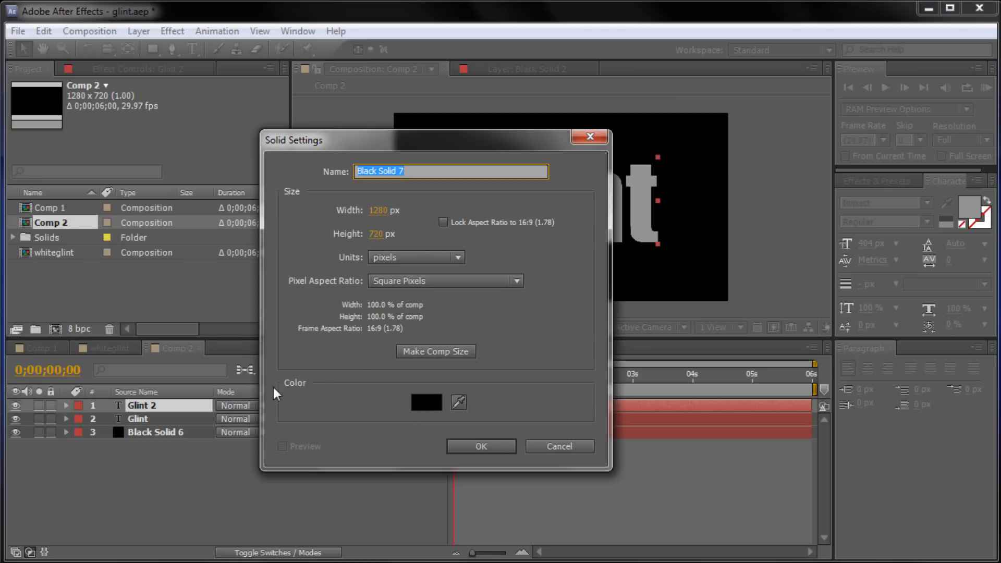
left_click(425, 402)
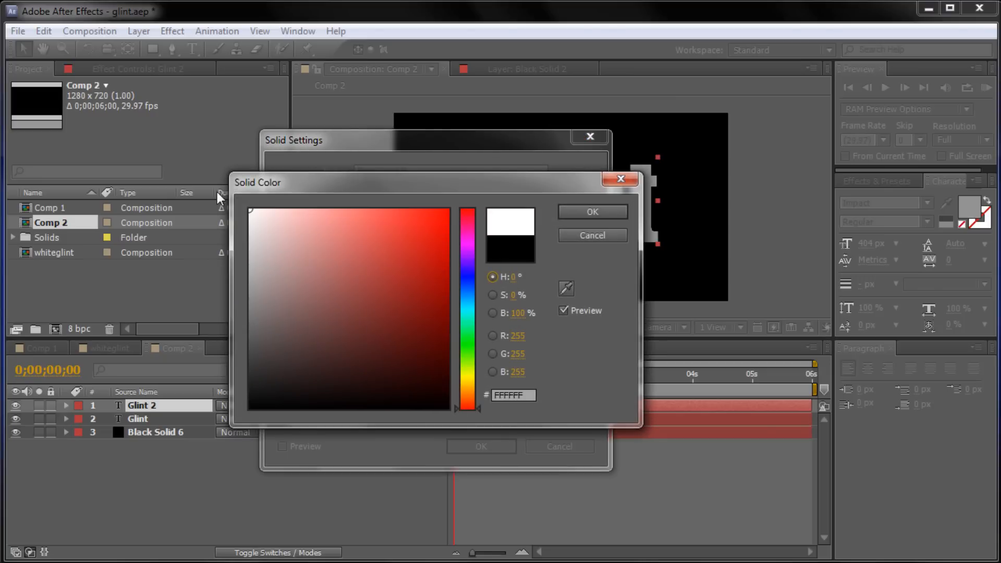
left_click(591, 212)
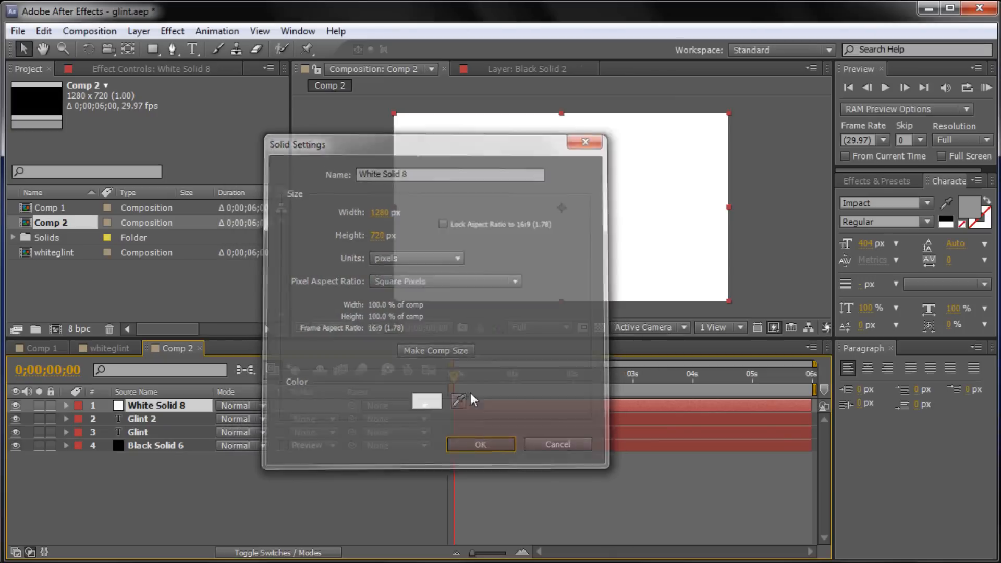
left_click(480, 445)
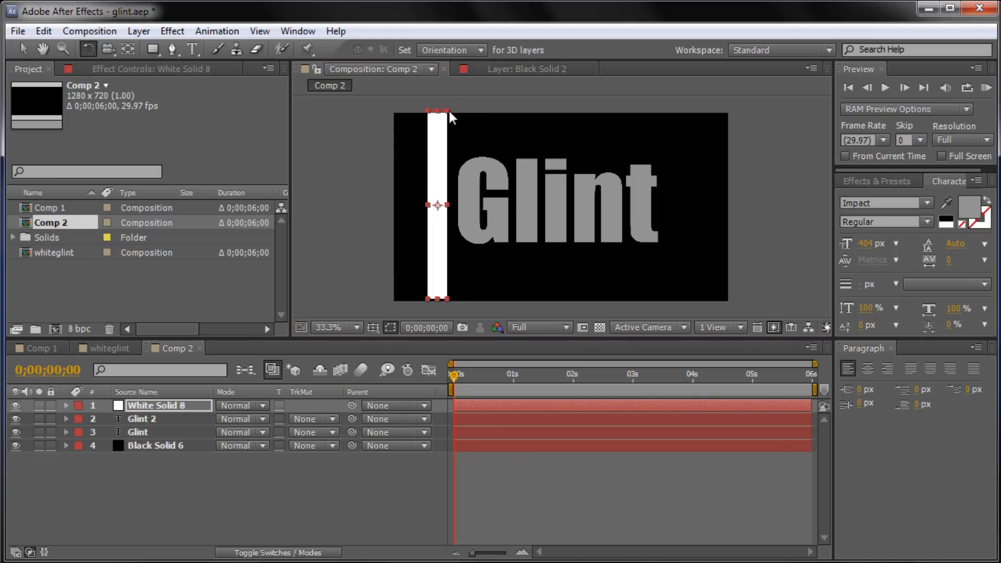
- Rotate the narrow white bar into a diagonal stripe across the Glint text
left_click_drag(437, 113, 469, 118)
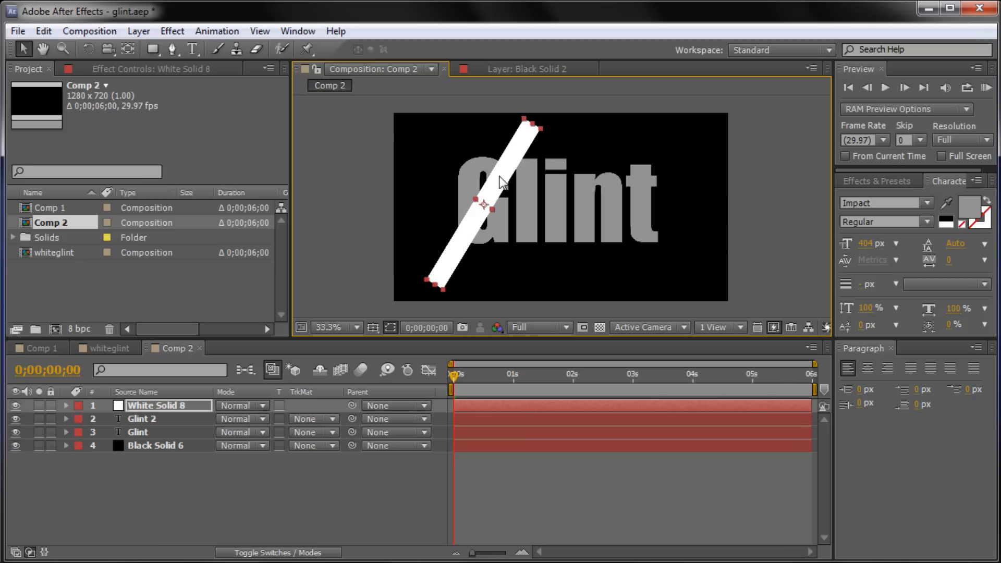
mouse_move(611, 190)
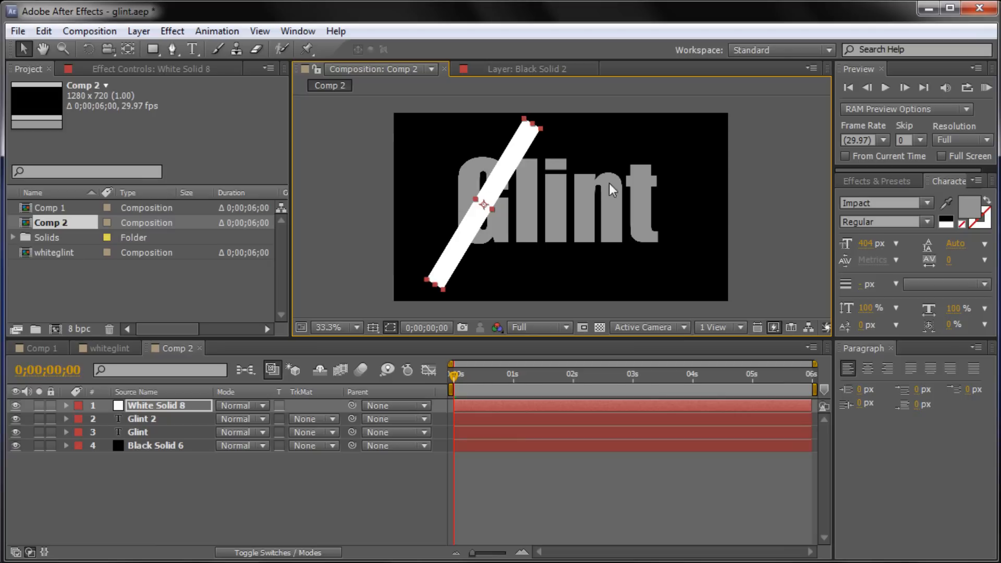
mouse_move(487, 251)
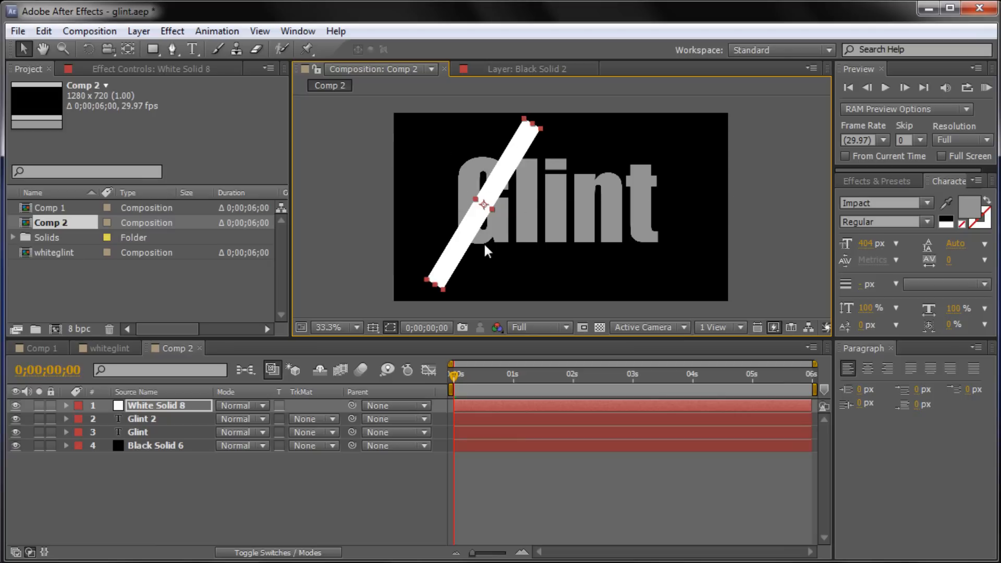
mouse_move(666, 158)
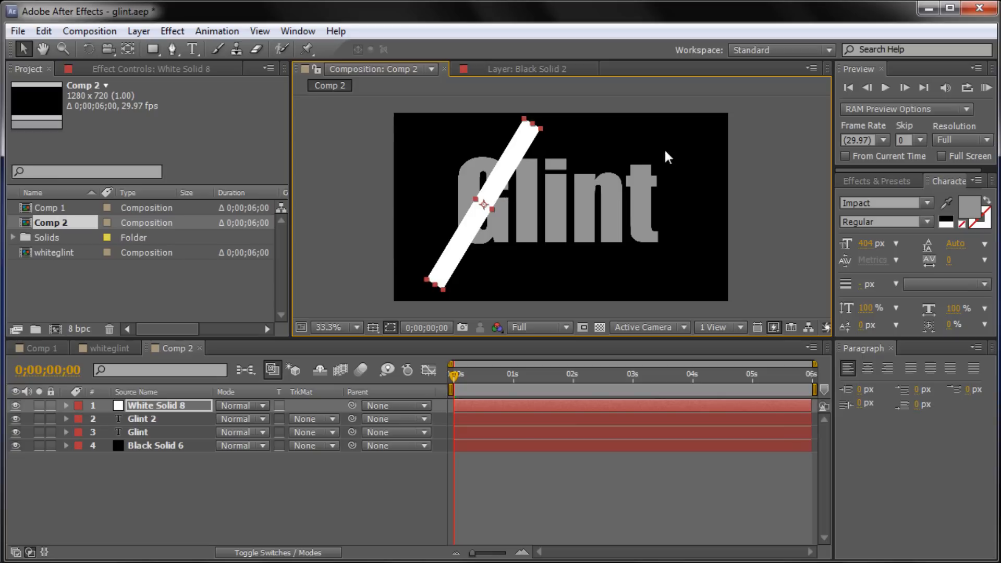
mouse_move(781, 143)
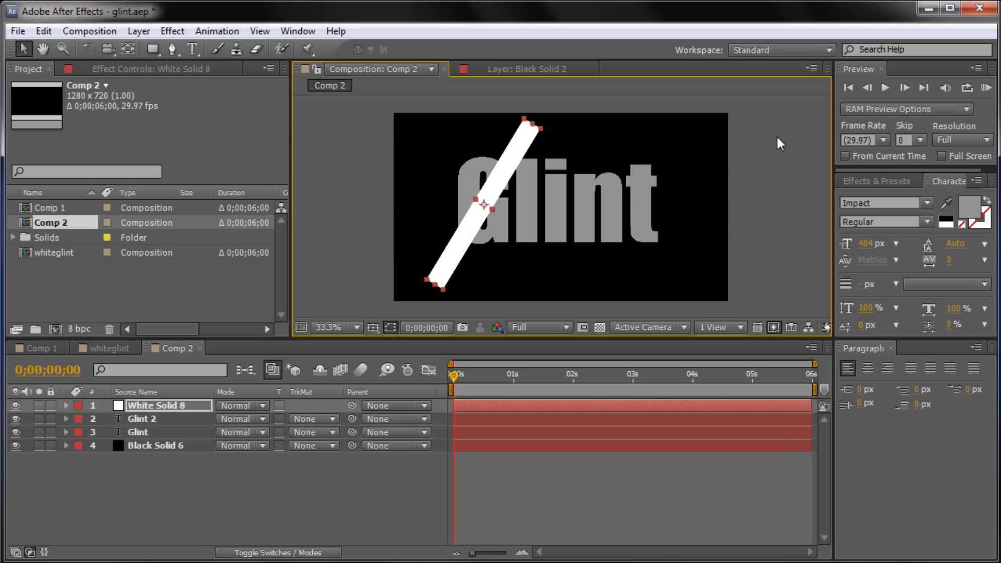
- Search Effects & Presets for 'fast' to find the Fast Blur effect
type("fast")
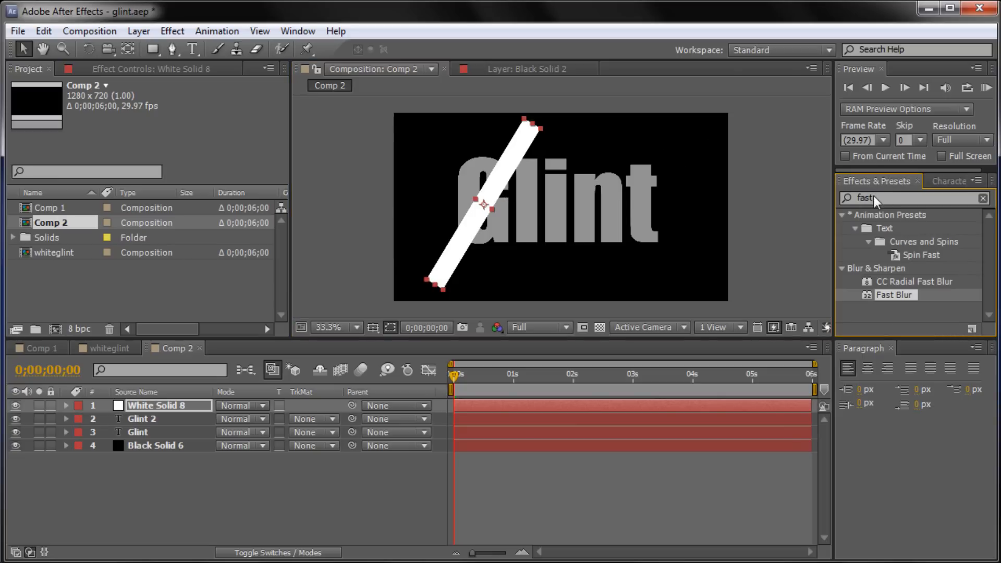
left_click(298, 30)
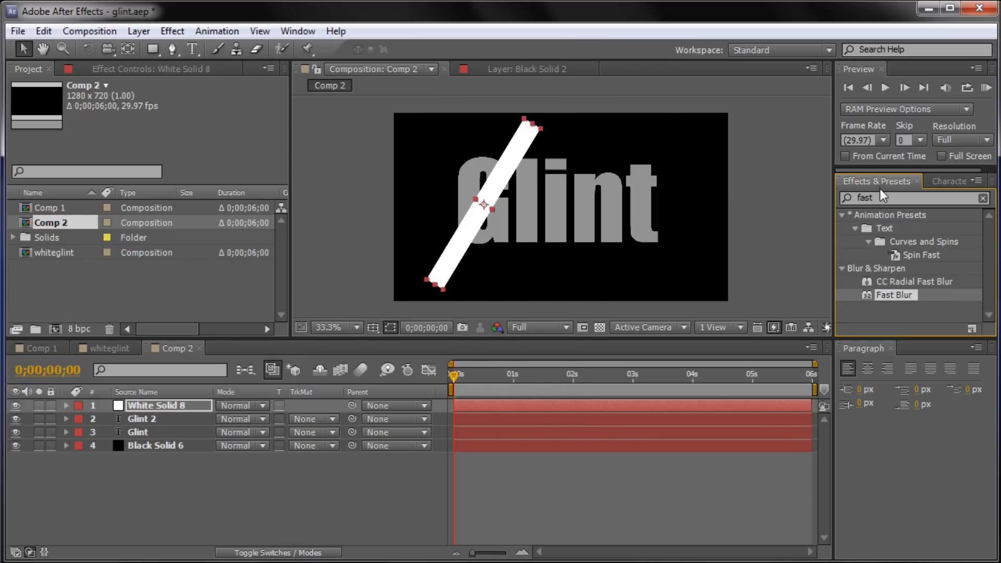
left_click(983, 198)
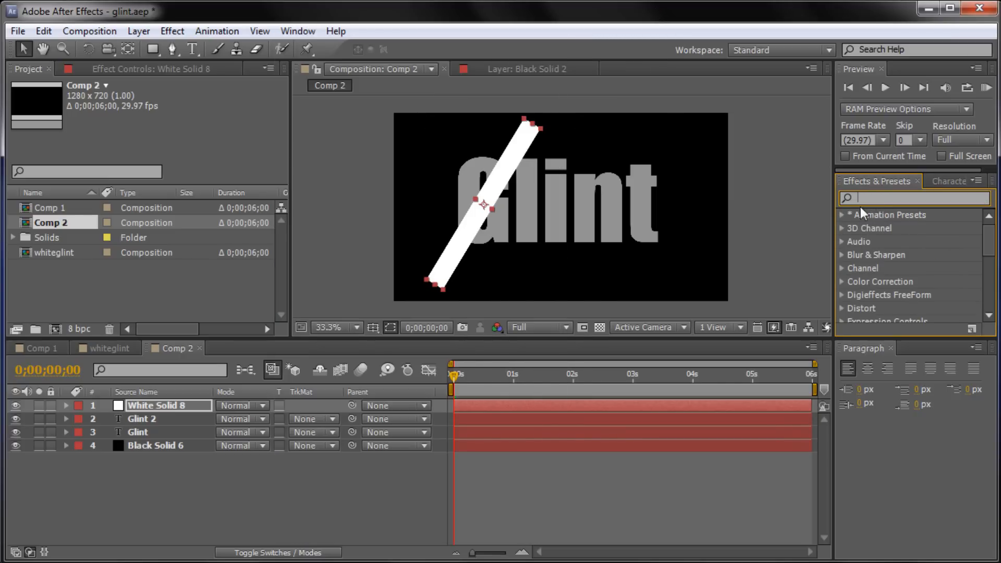
type("fast")
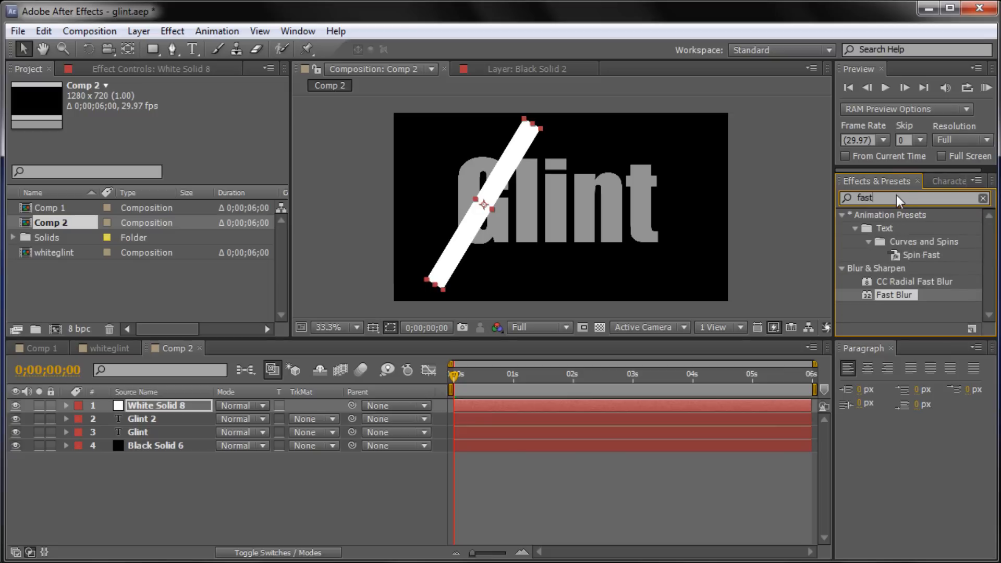
mouse_move(909, 301)
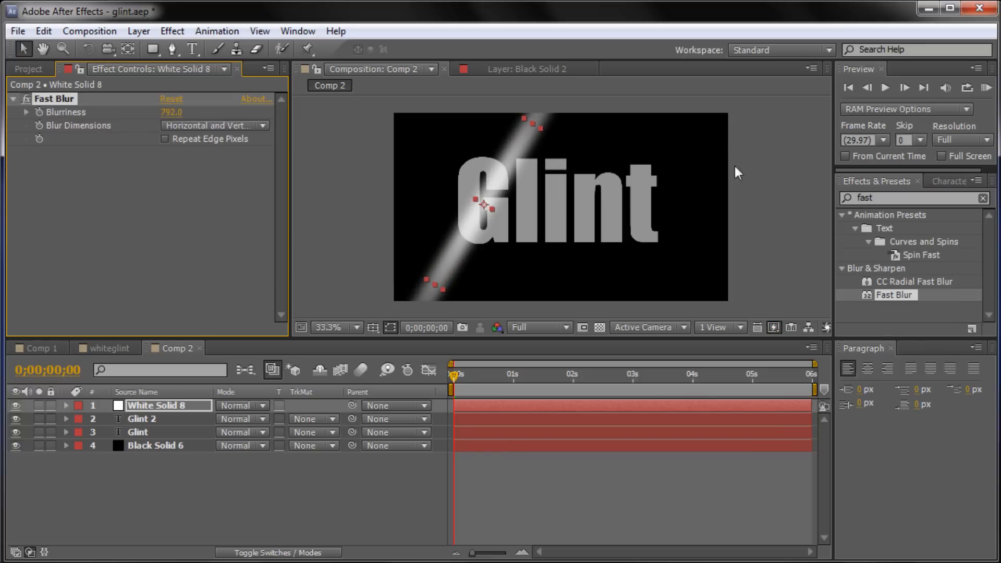
mouse_move(499, 182)
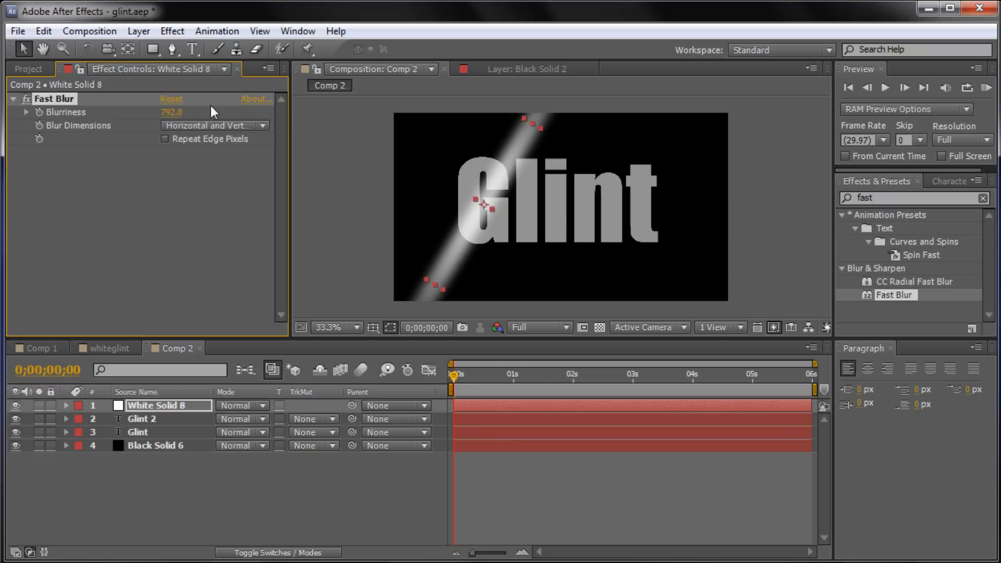
mouse_move(14, 57)
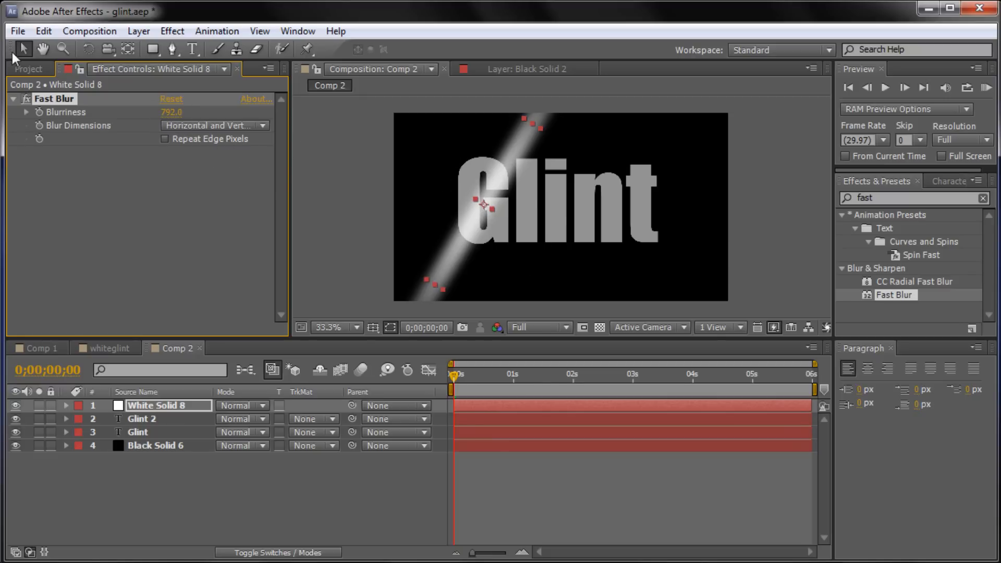
mouse_move(440, 212)
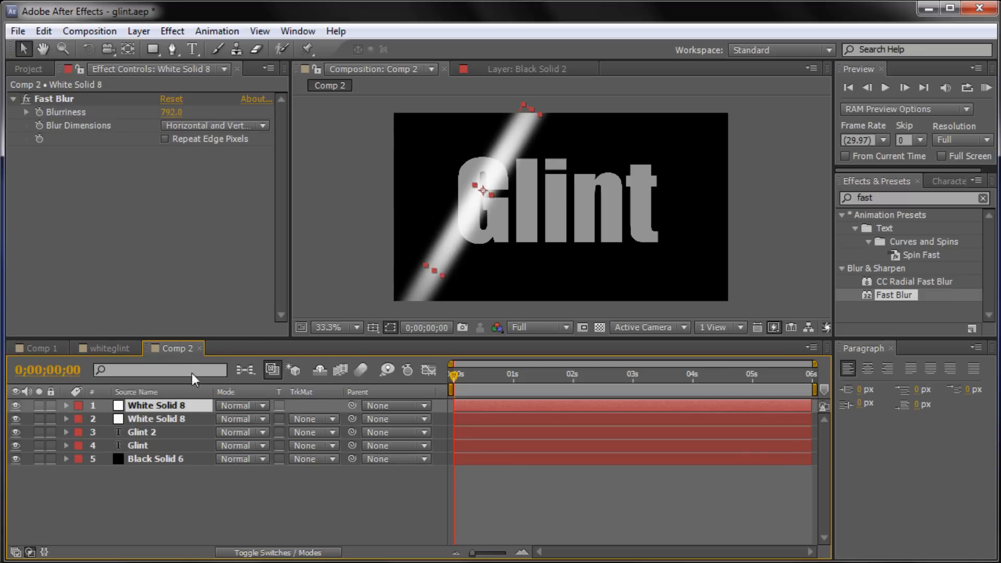
mouse_move(492, 210)
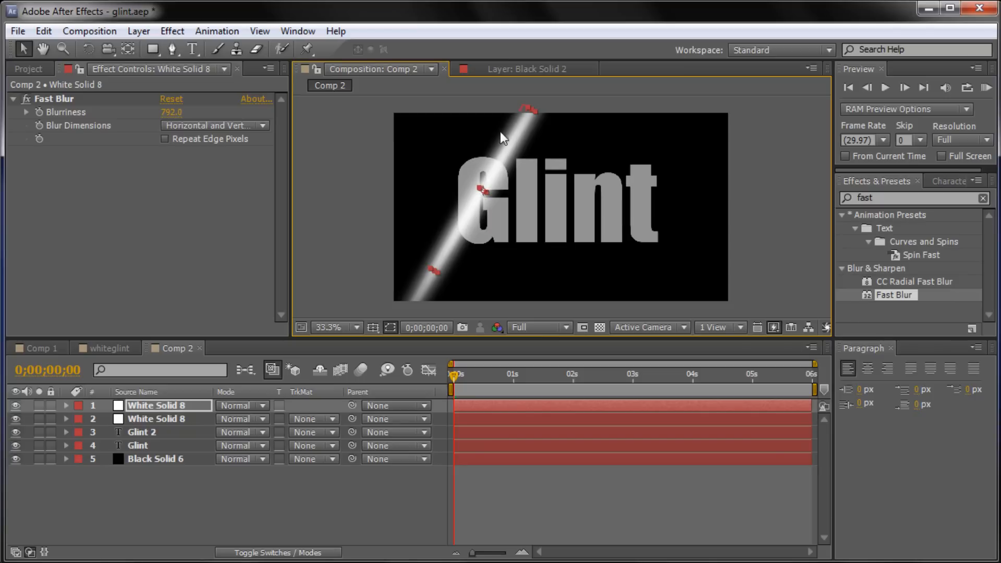
mouse_move(350, 184)
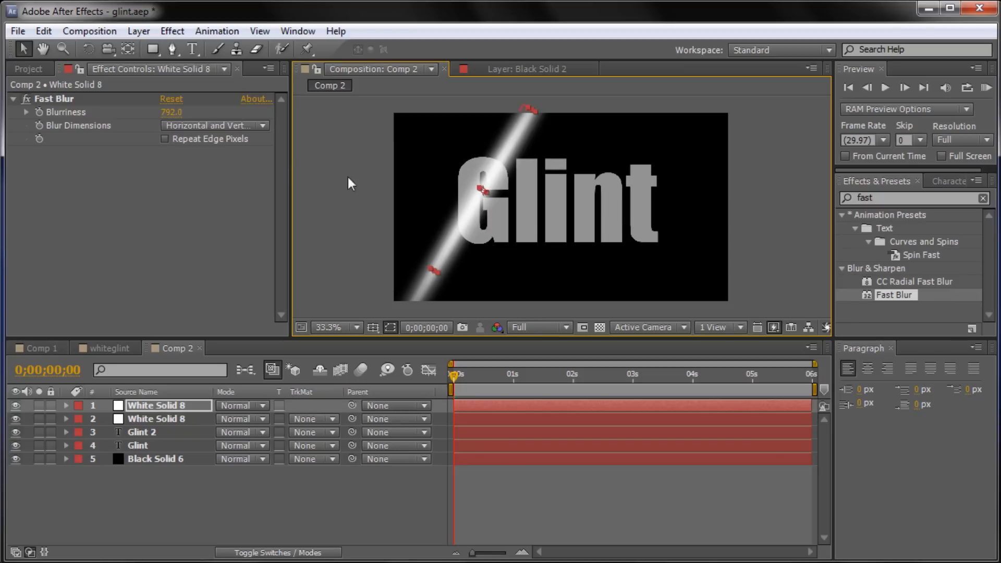
mouse_move(308, 12)
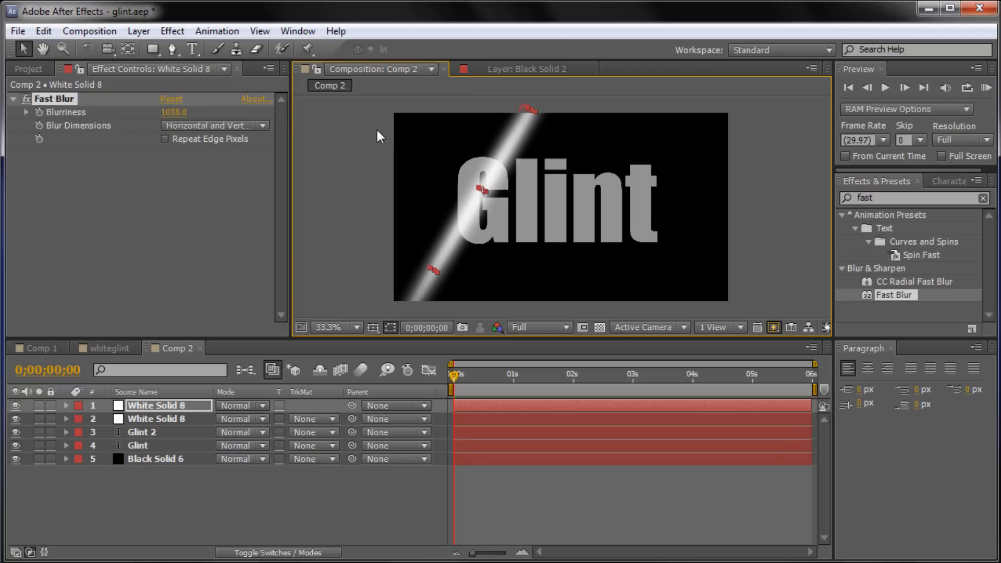
mouse_move(424, 174)
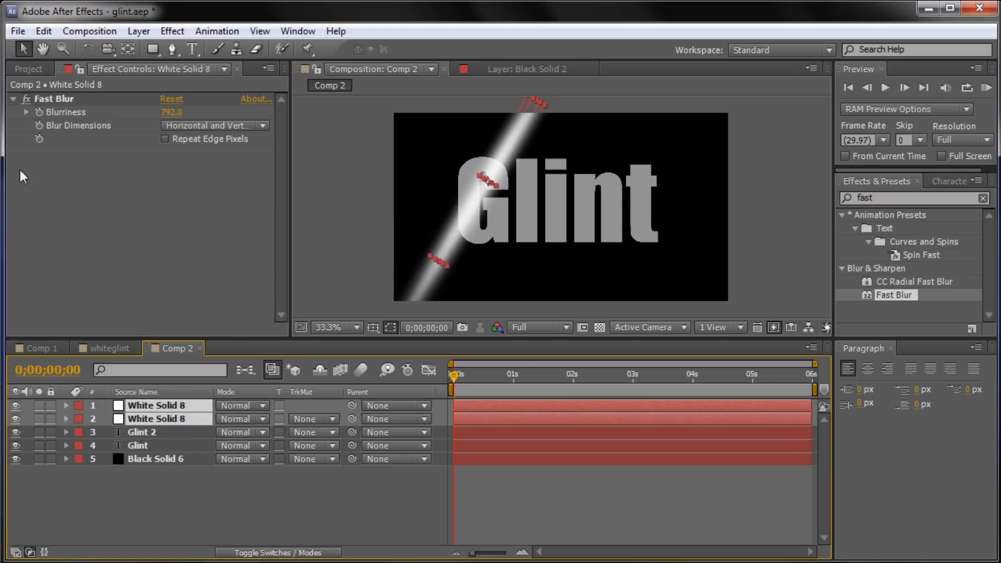
mouse_move(108, 49)
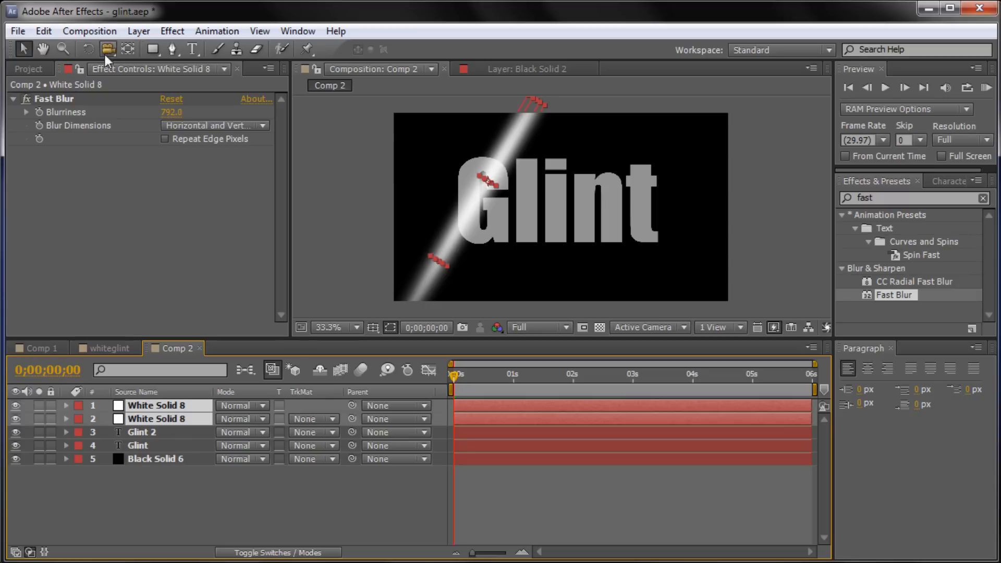
- Pre-compose the two White Solid 8 bars into a composition named whiteglint
left_click(138, 30)
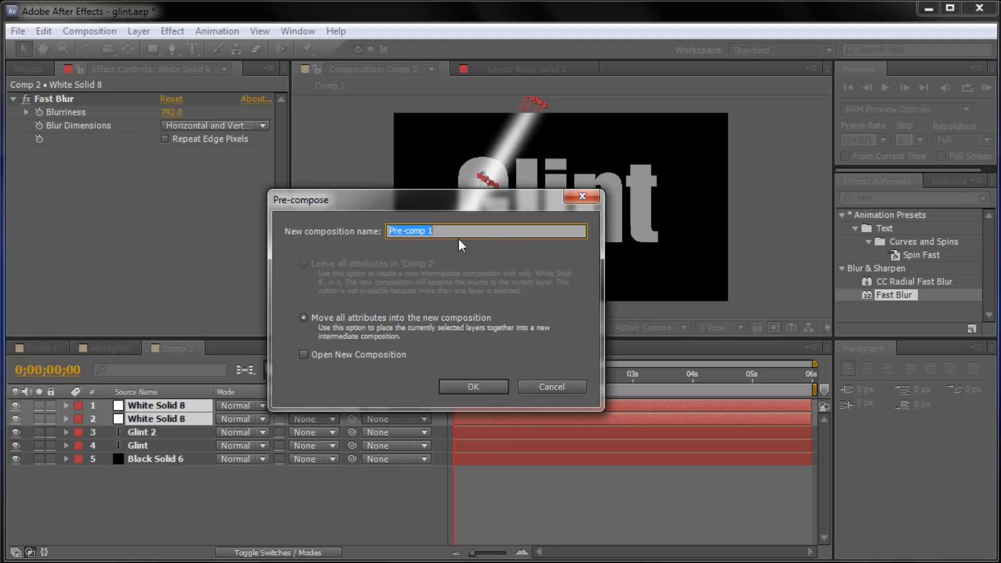
mouse_move(448, 245)
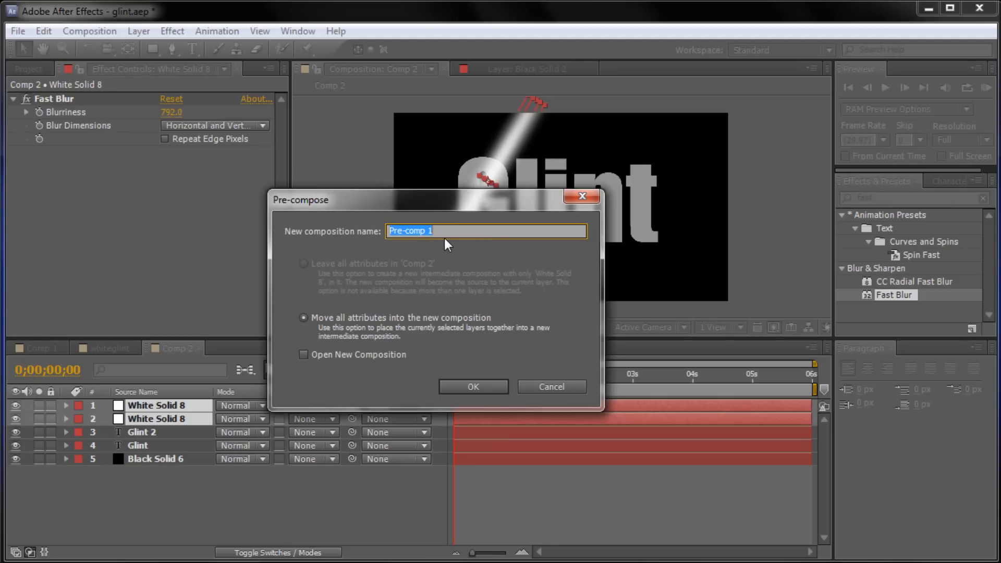
type("white")
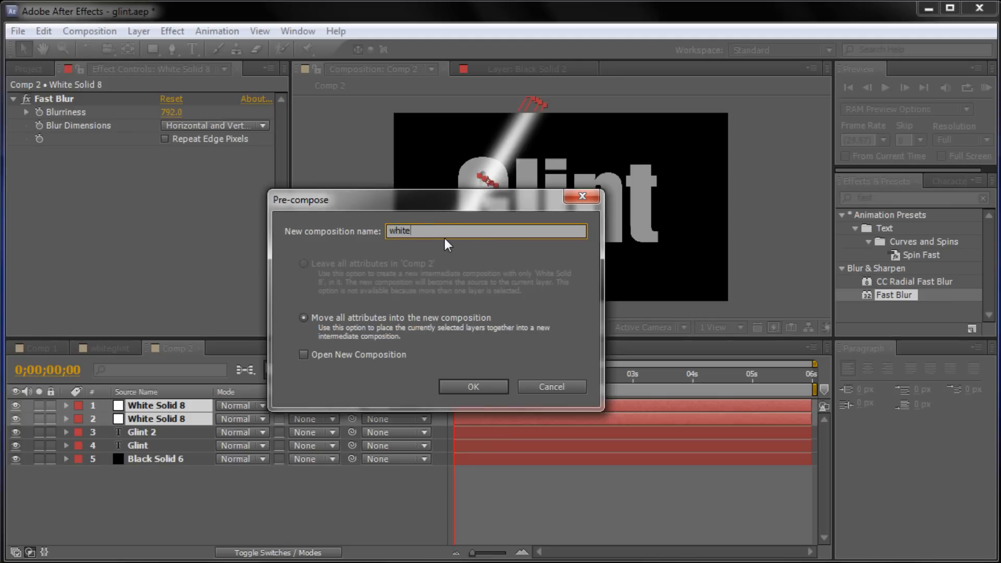
type("gl")
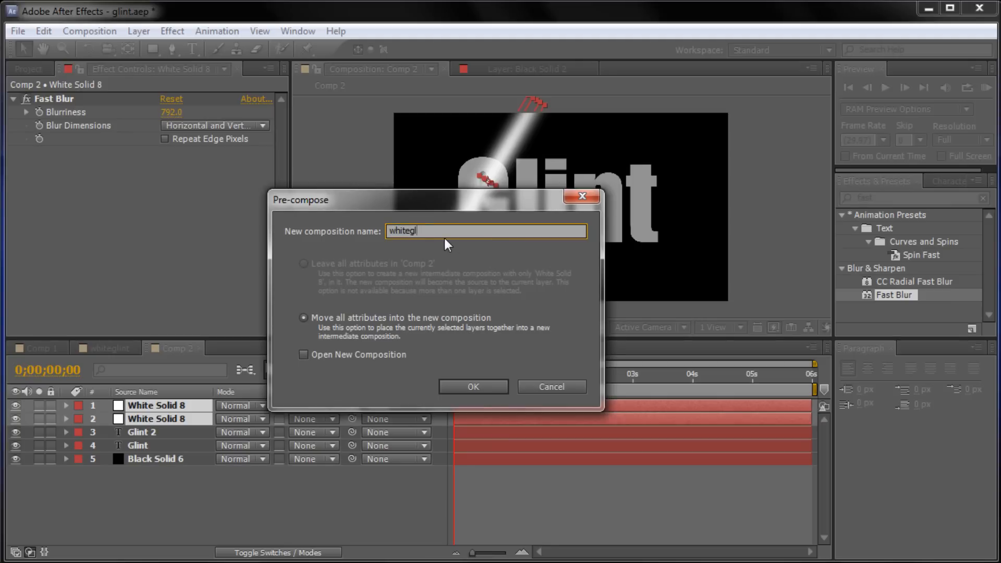
type("int")
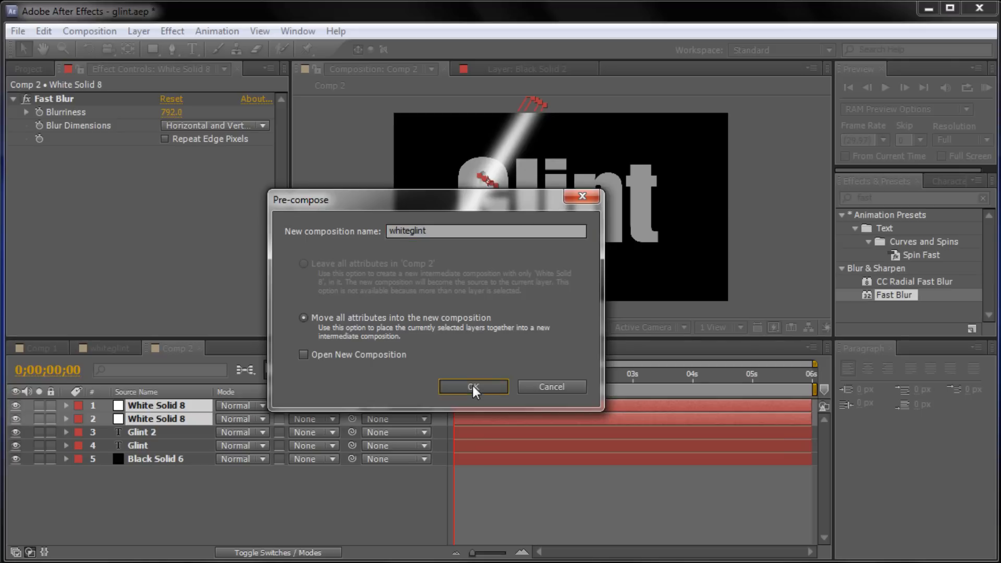
left_click(472, 387)
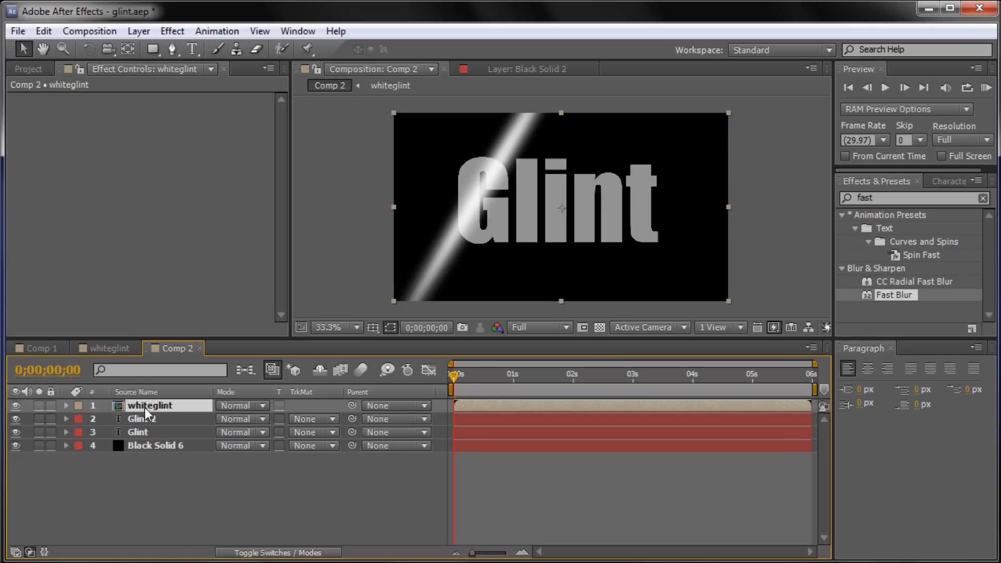
mouse_move(178, 410)
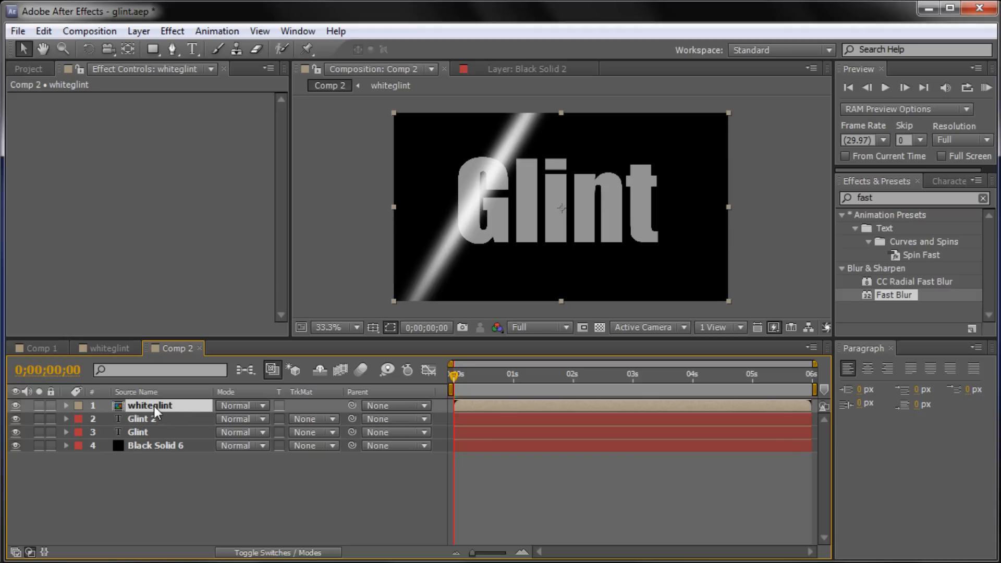
mouse_move(170, 412)
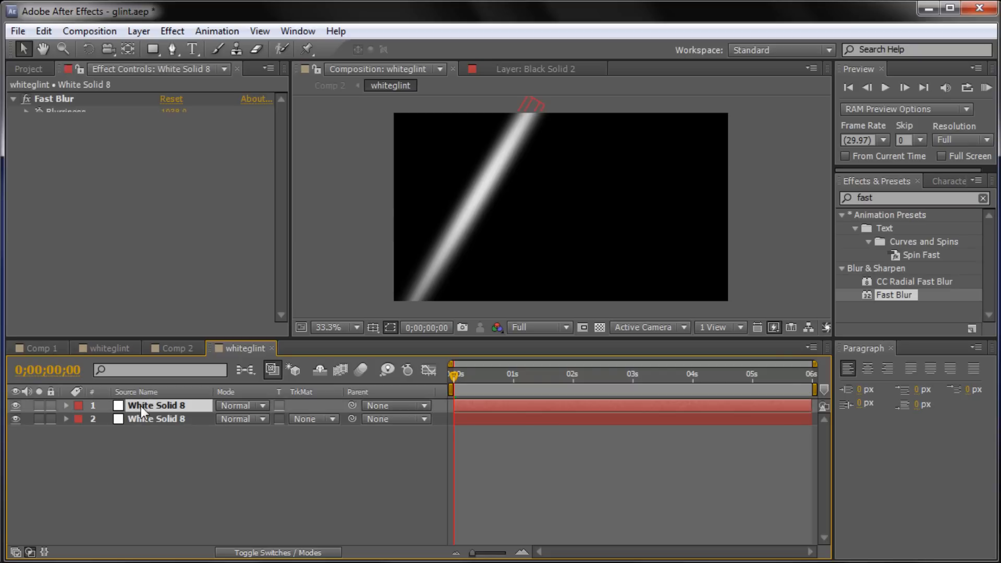
left_click(13, 100)
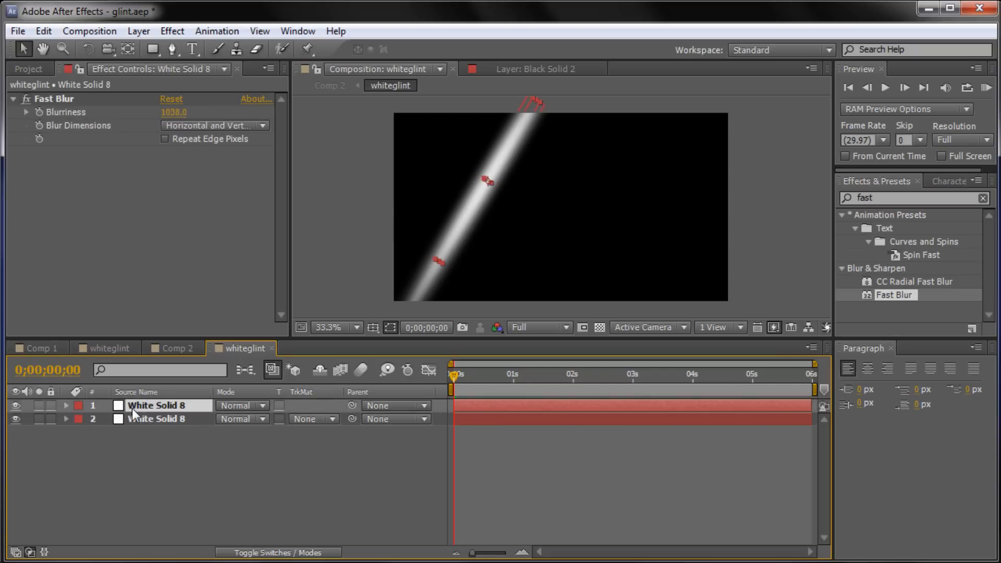
left_click(172, 349)
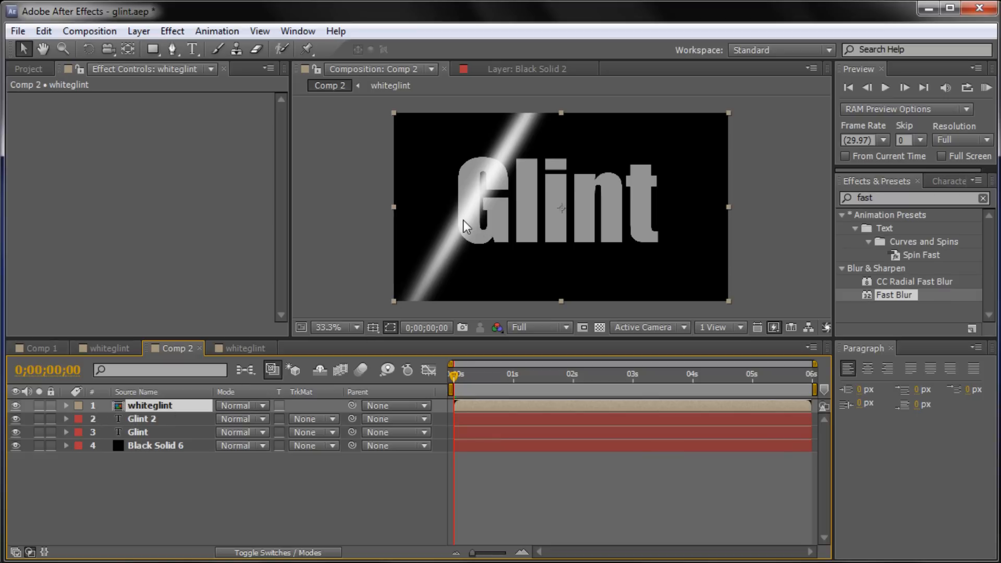
mouse_move(383, 299)
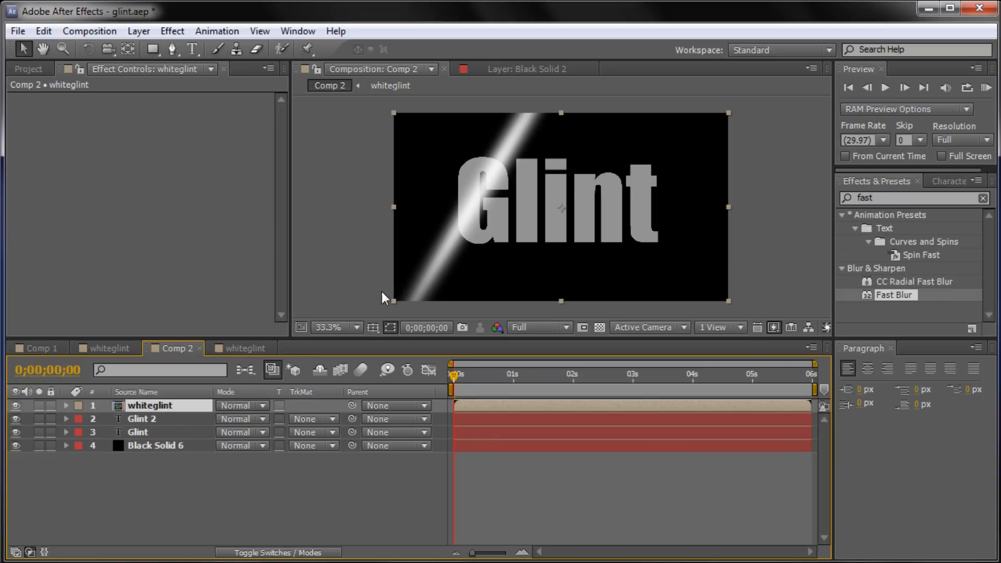
mouse_move(411, 263)
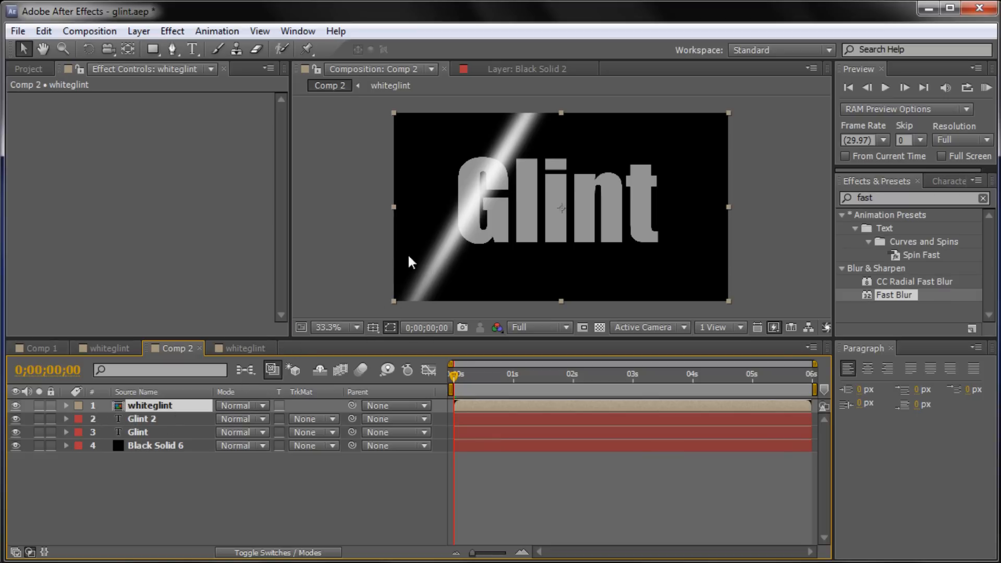
mouse_move(517, 128)
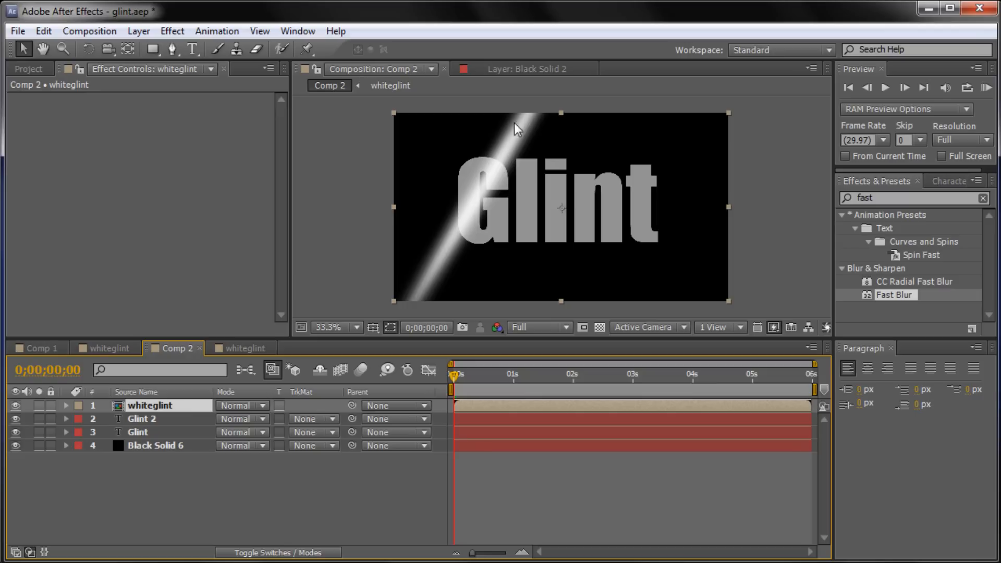
mouse_move(473, 135)
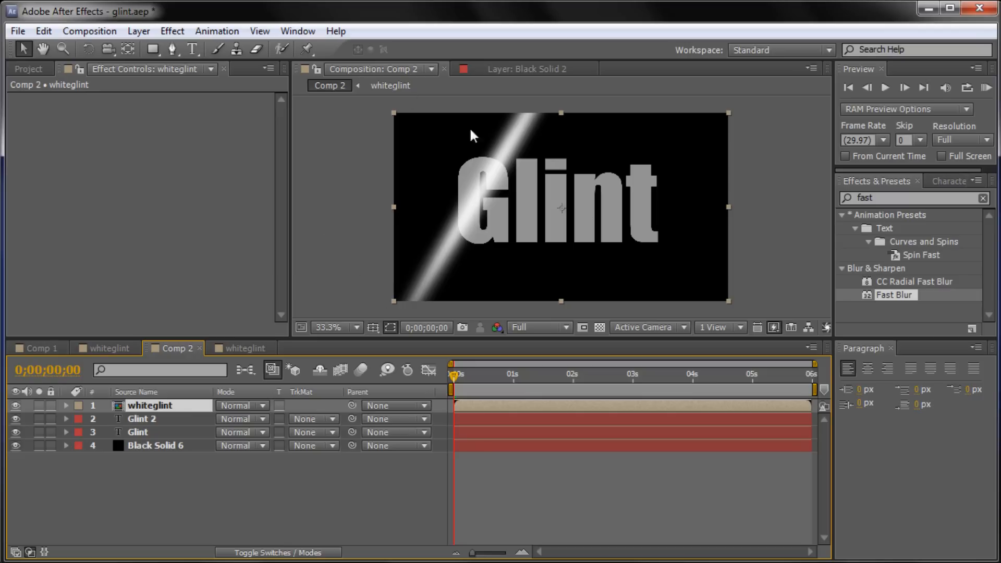
mouse_move(480, 187)
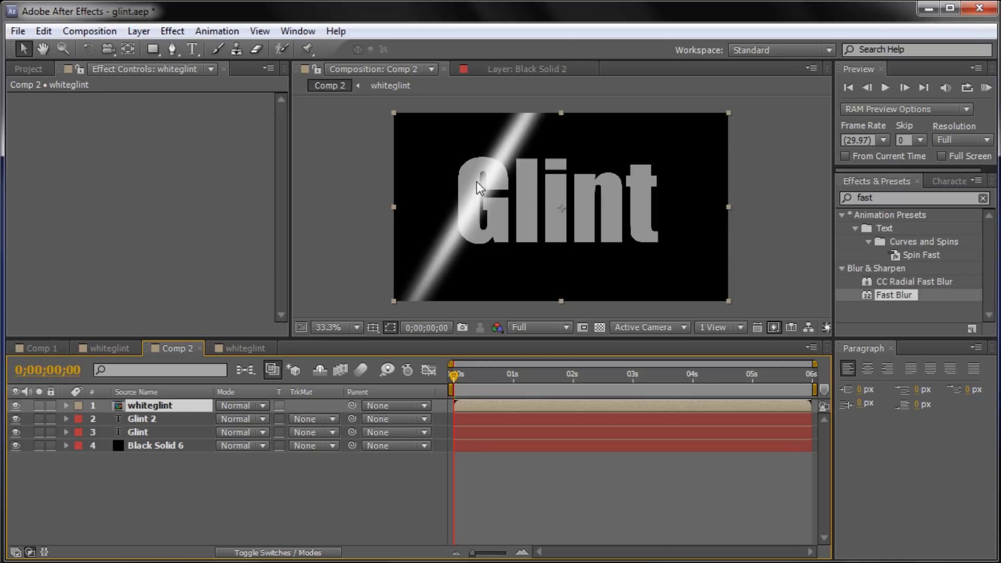
mouse_move(494, 150)
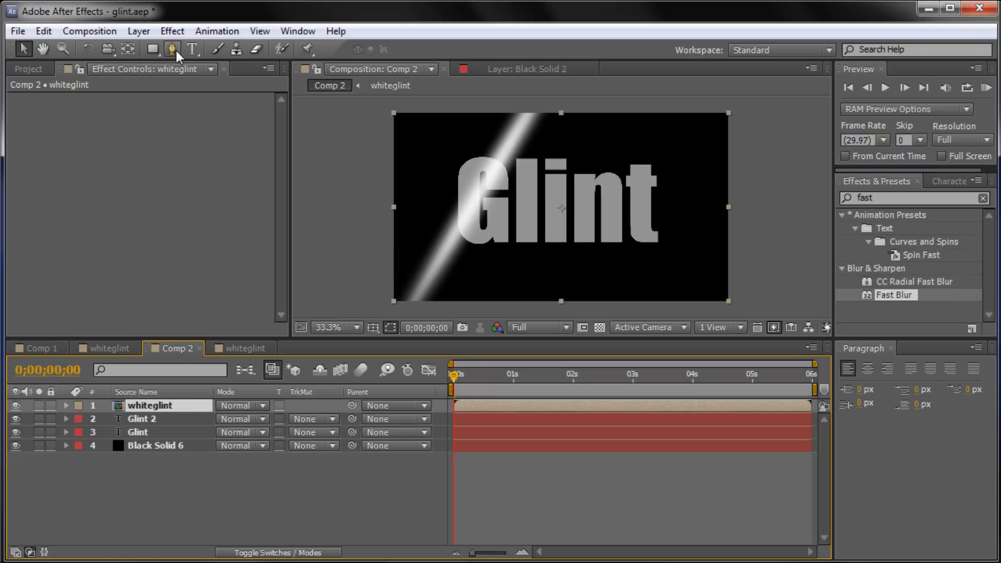
mouse_move(439, 243)
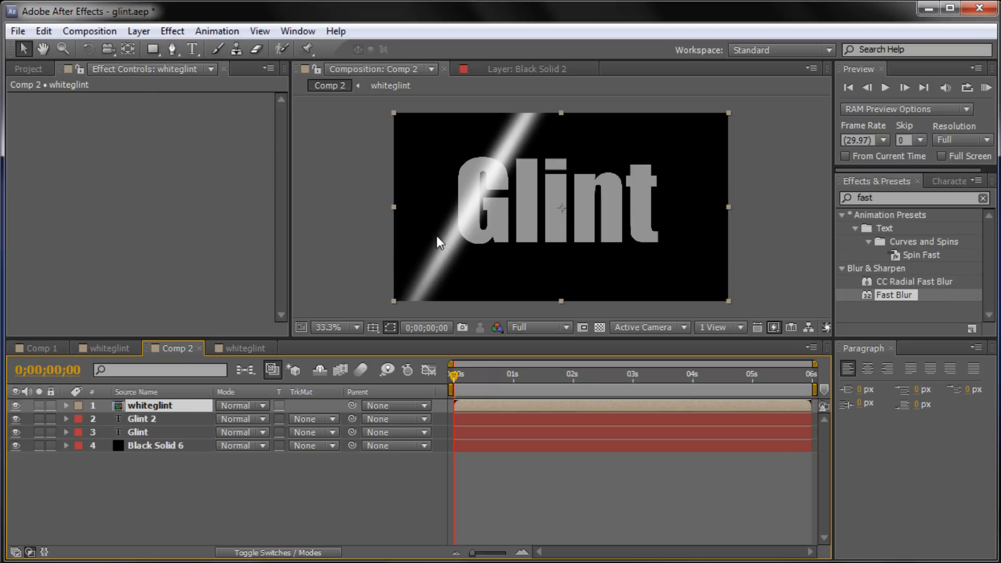
mouse_move(393, 169)
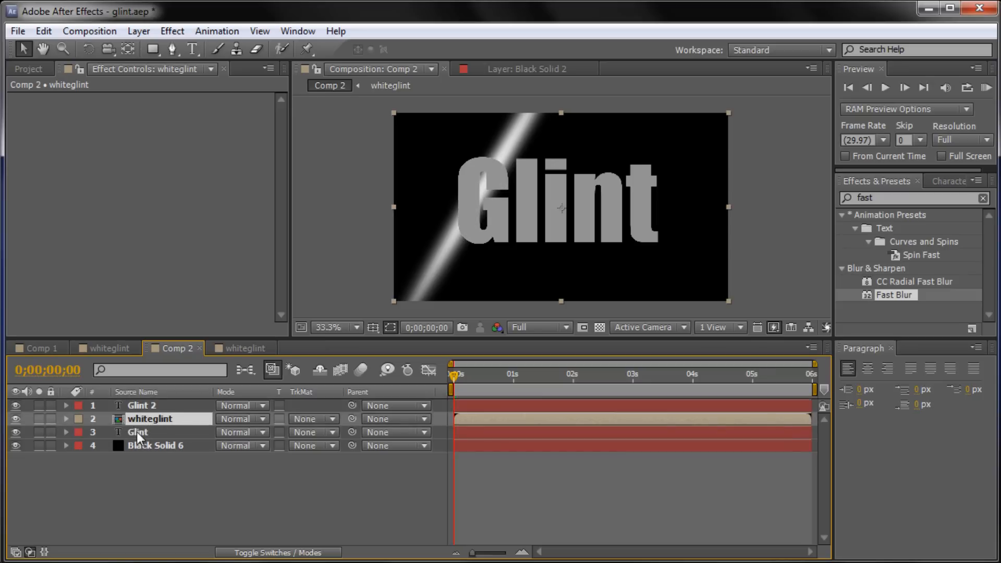
- Select the whiteglint layer and reveal the timeline's Modes and TrkMat columns
left_click(137, 432)
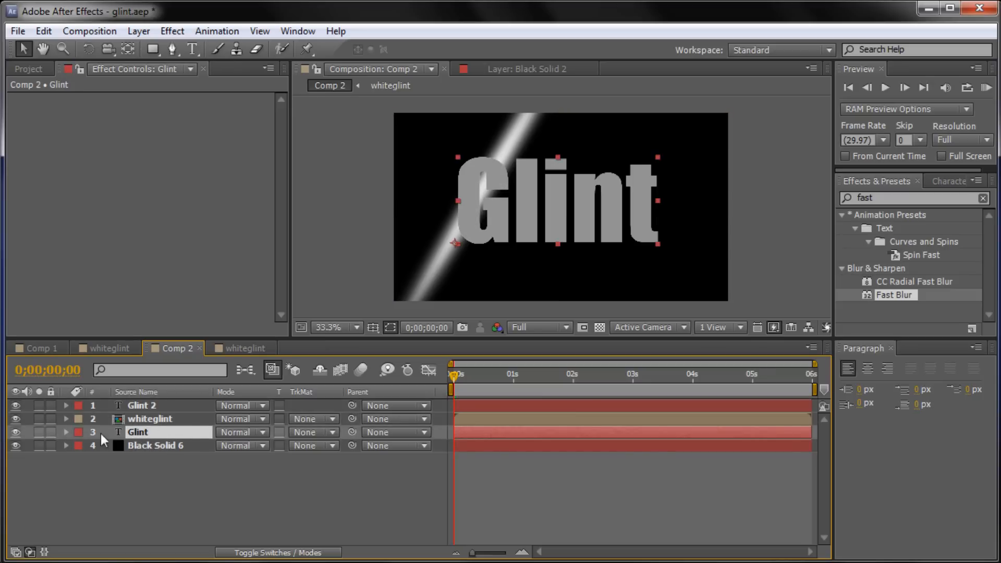
left_click(141, 405)
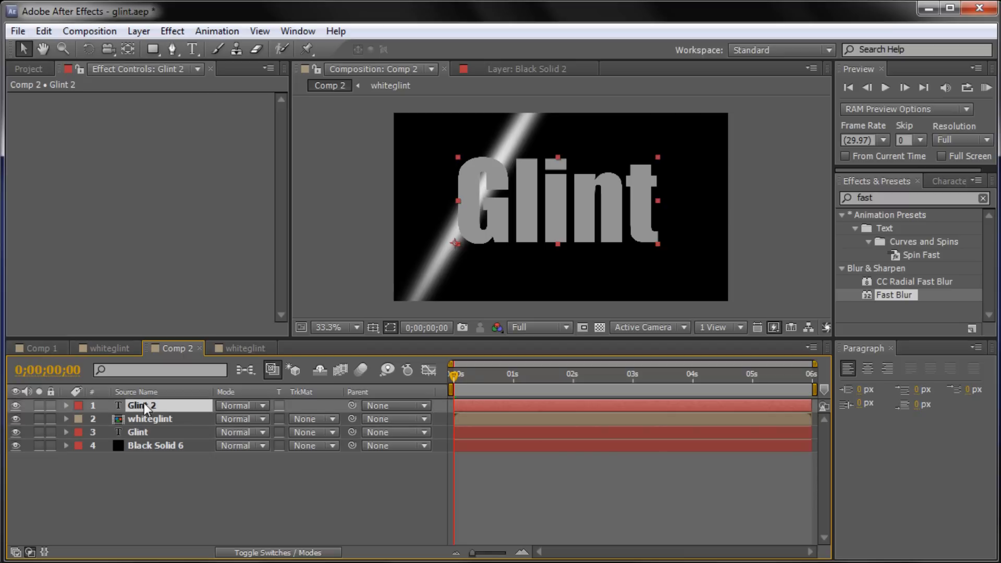
left_click(149, 419)
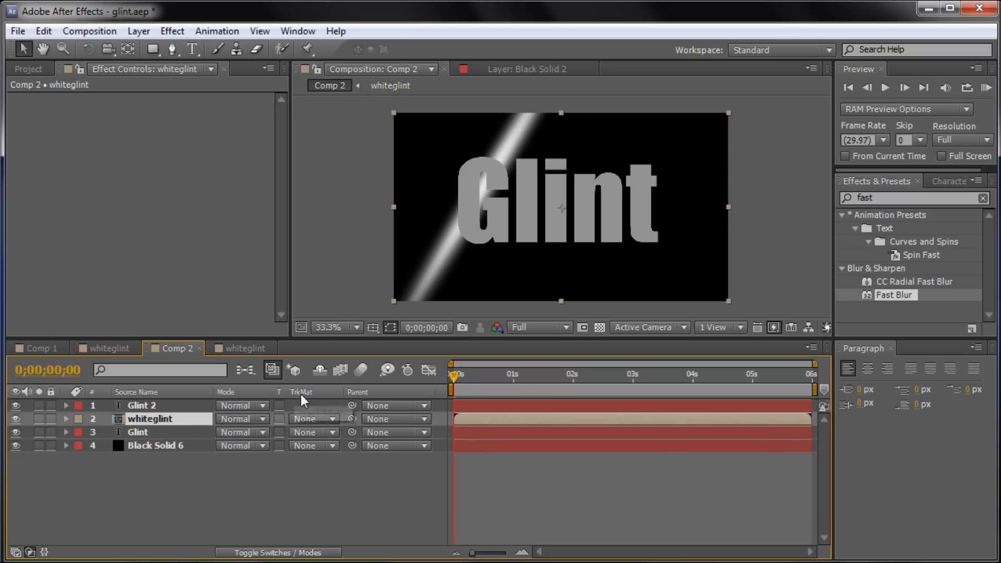
left_click(266, 553)
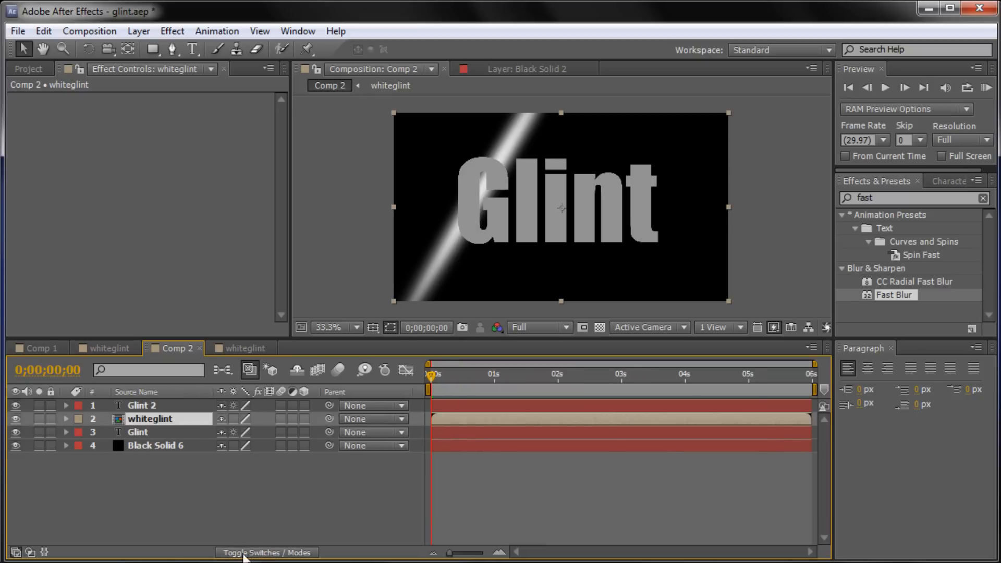
left_click(267, 553)
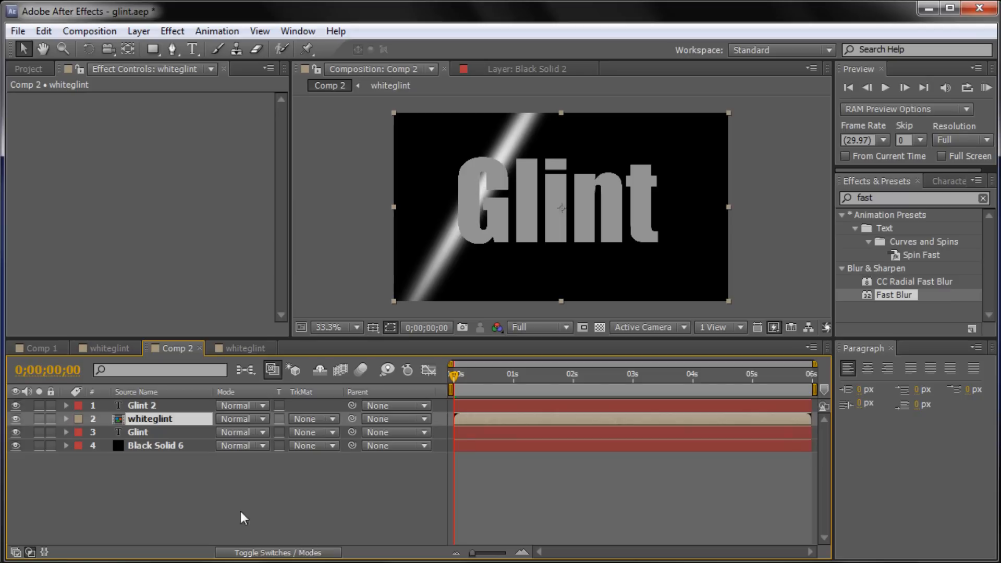
mouse_move(315, 404)
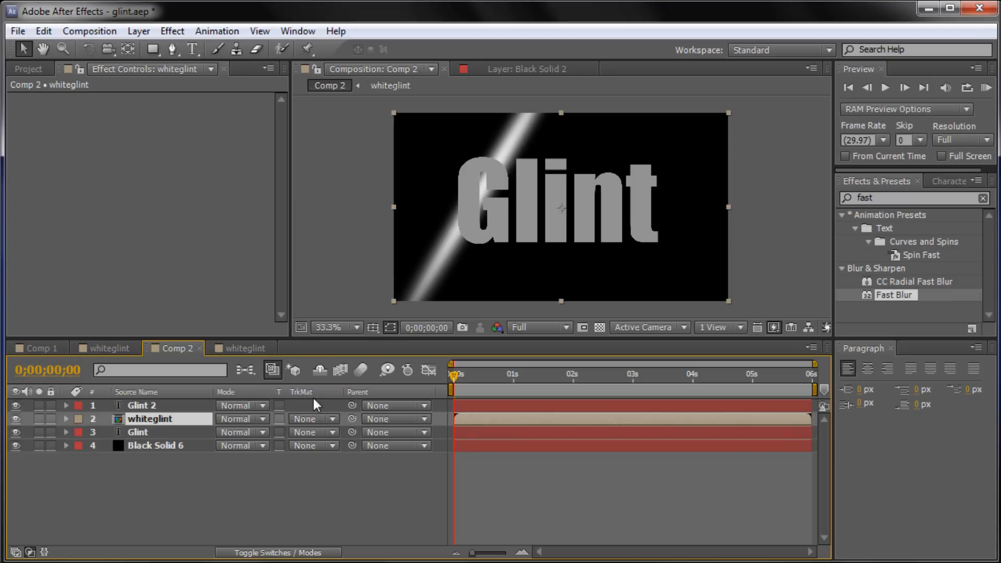
mouse_move(309, 407)
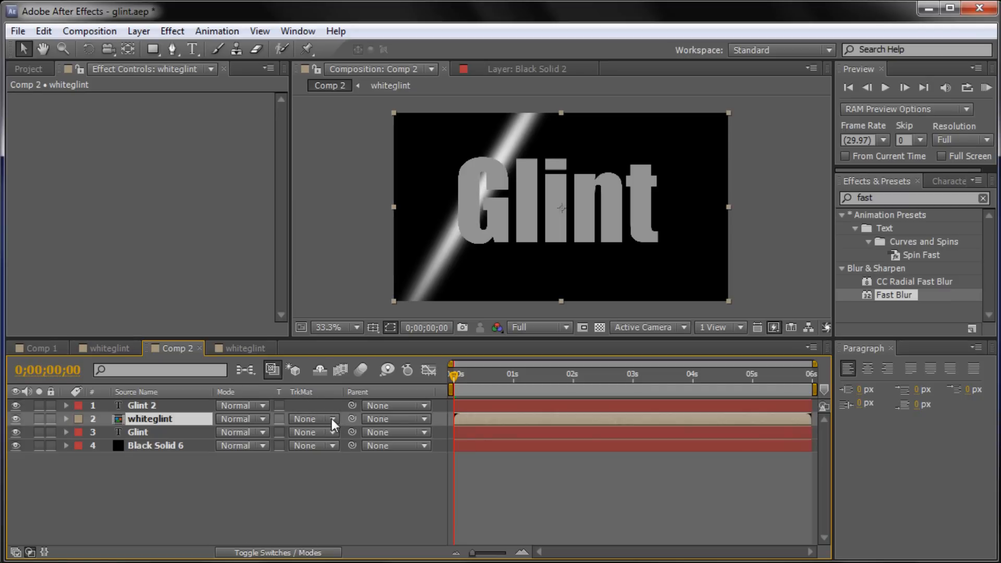
- Set whiteglint's track matte to Alpha Matte "Glint 2"
left_click(313, 418)
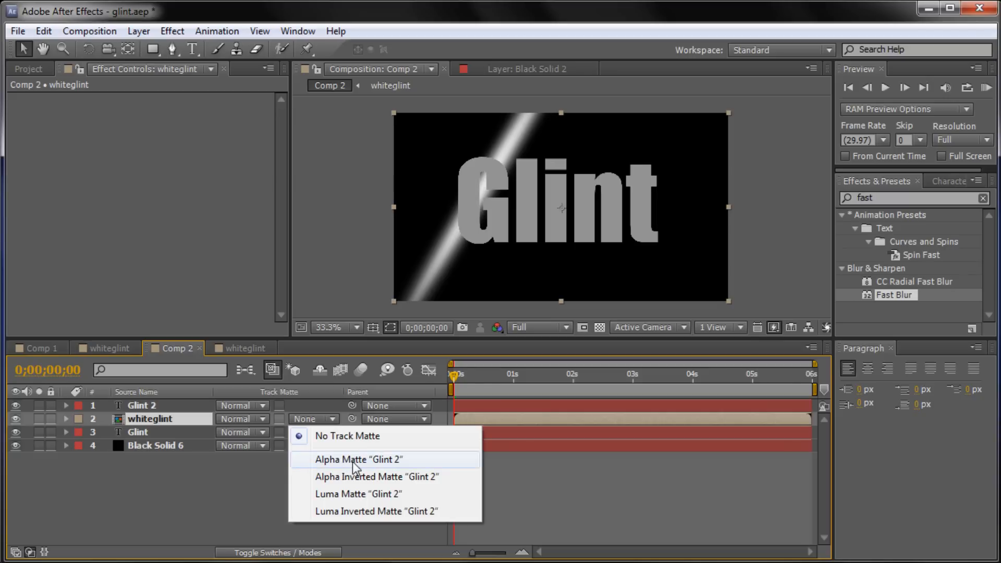
left_click(357, 459)
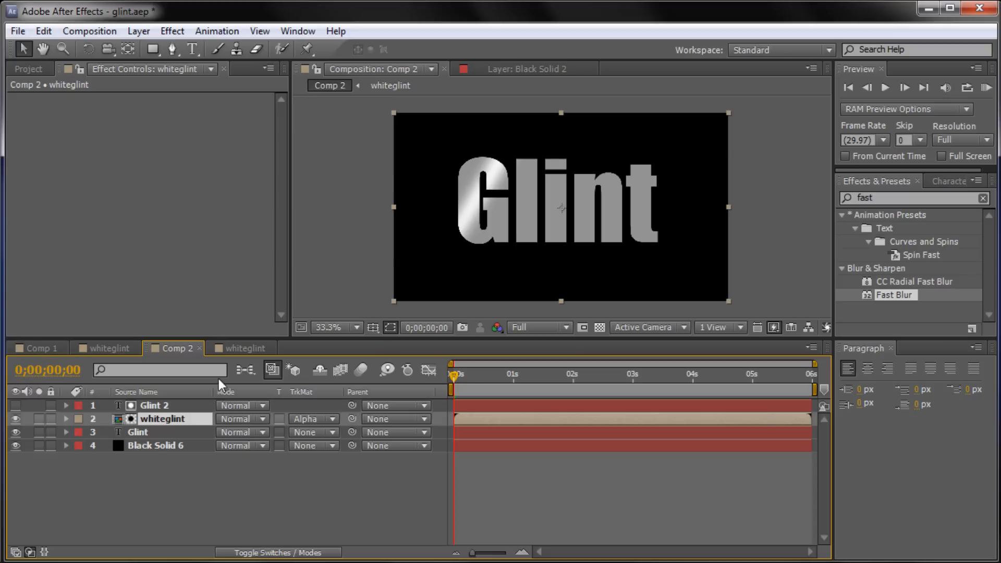
mouse_move(526, 197)
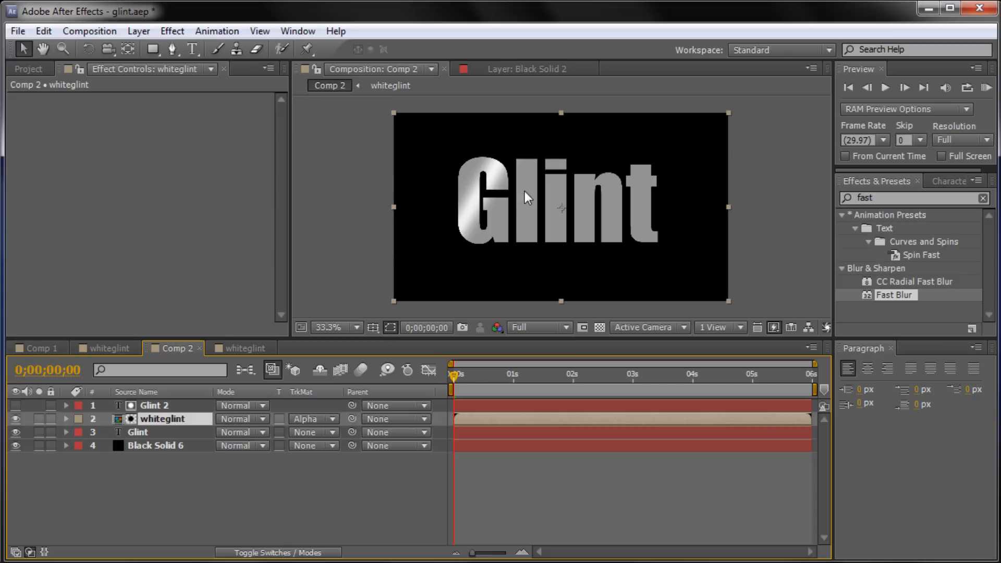
- Select the whiteglint shine layer and shift it left past the Glint text so the letters read plain gray
left_click(153, 405)
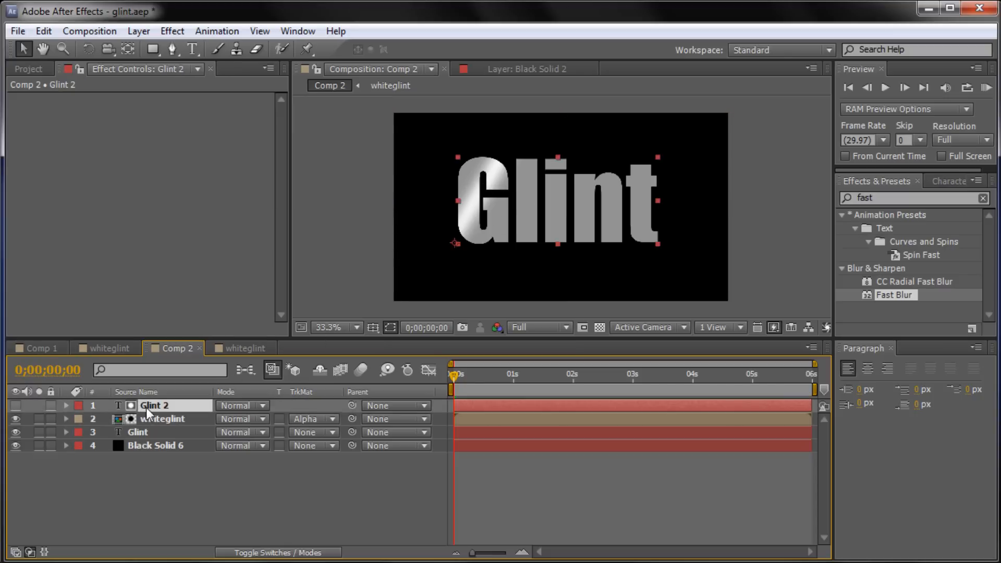
left_click(162, 419)
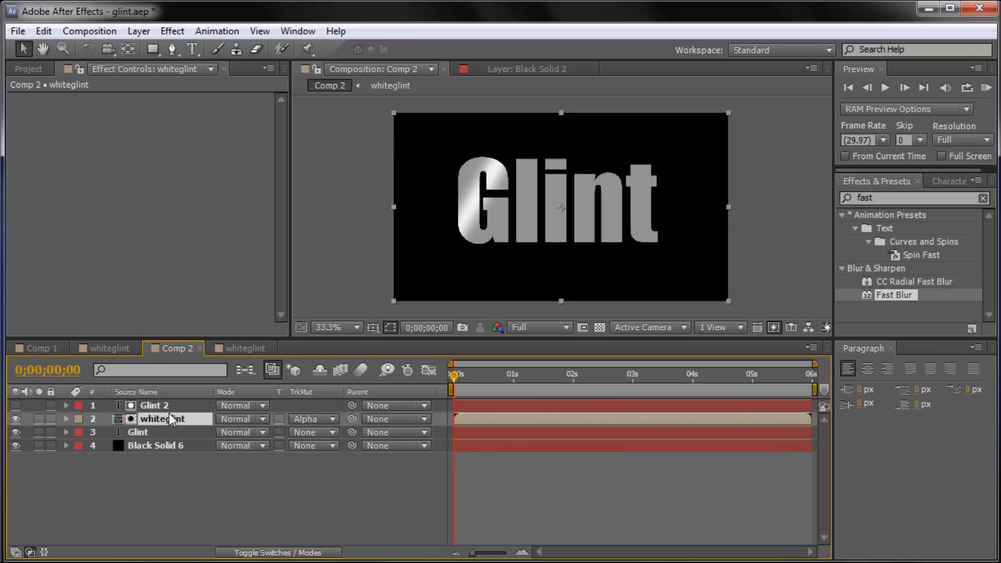
left_click(153, 406)
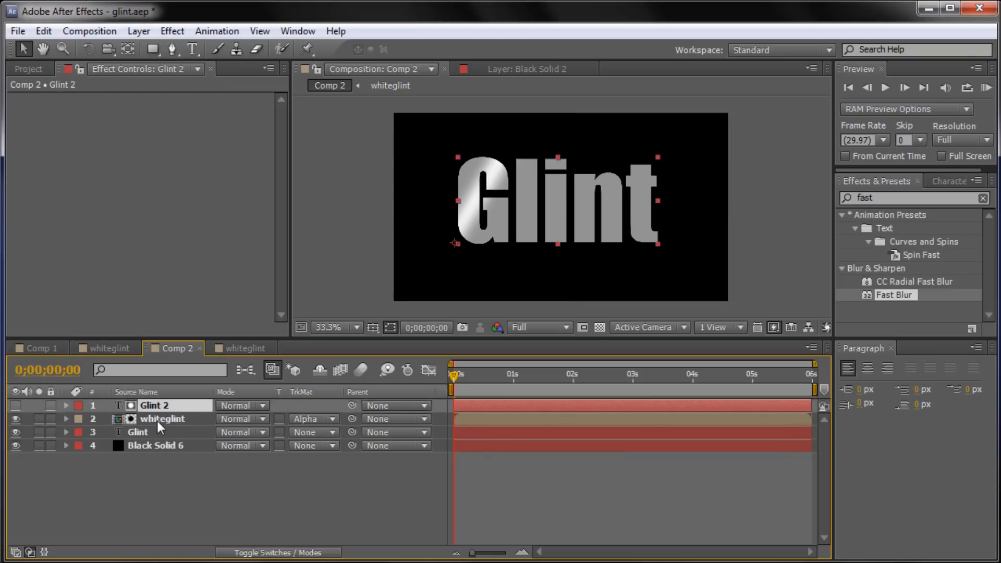
left_click(162, 419)
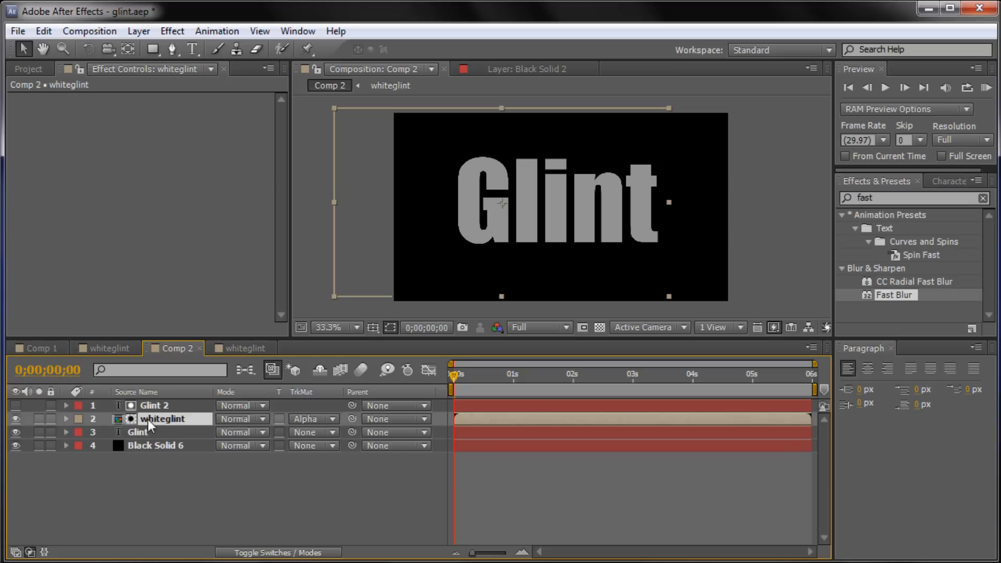
- Reveal whiteglint's Position property, 412.0, 342.0, at the start of the timeline
left_click(66, 419)
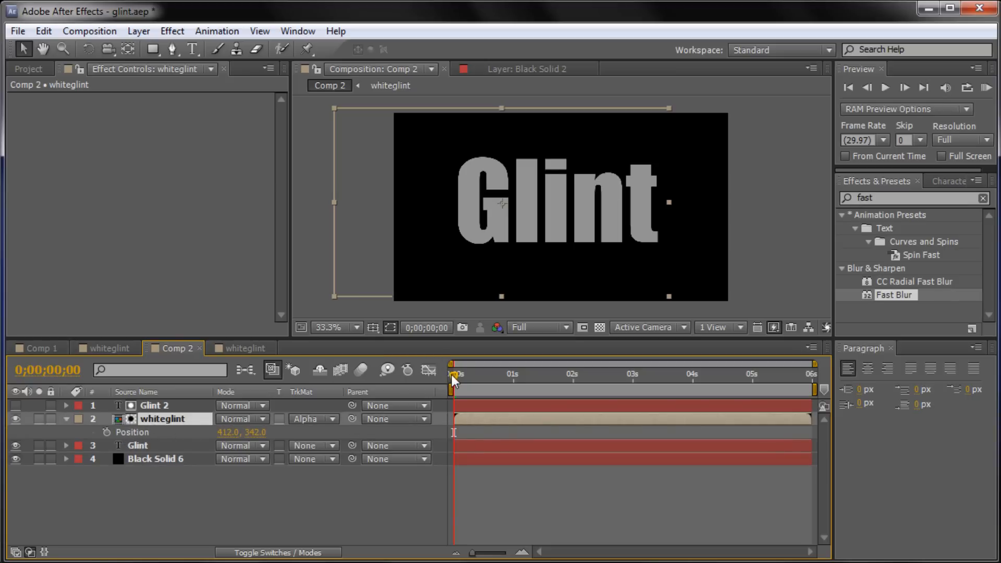
mouse_move(409, 428)
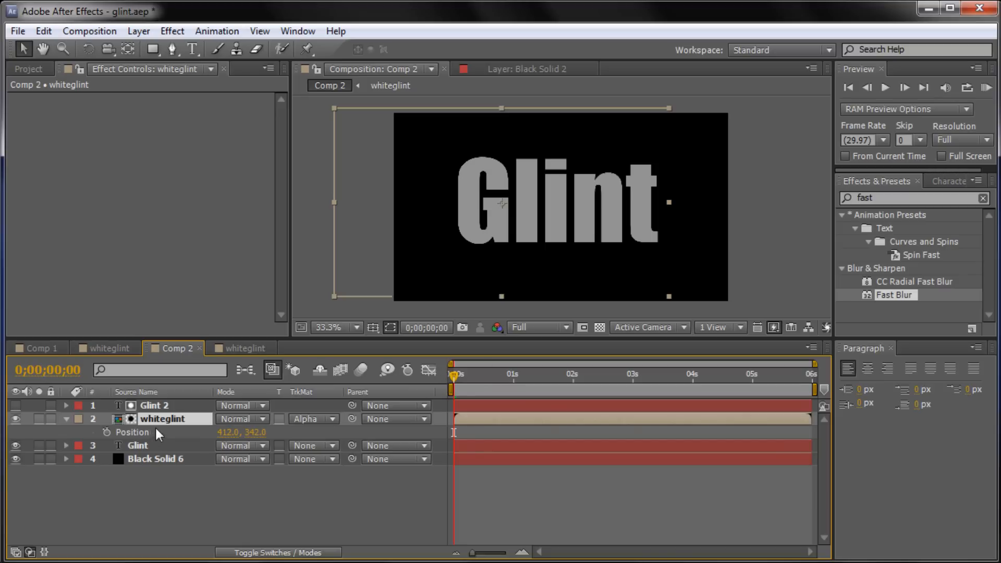
mouse_move(106, 432)
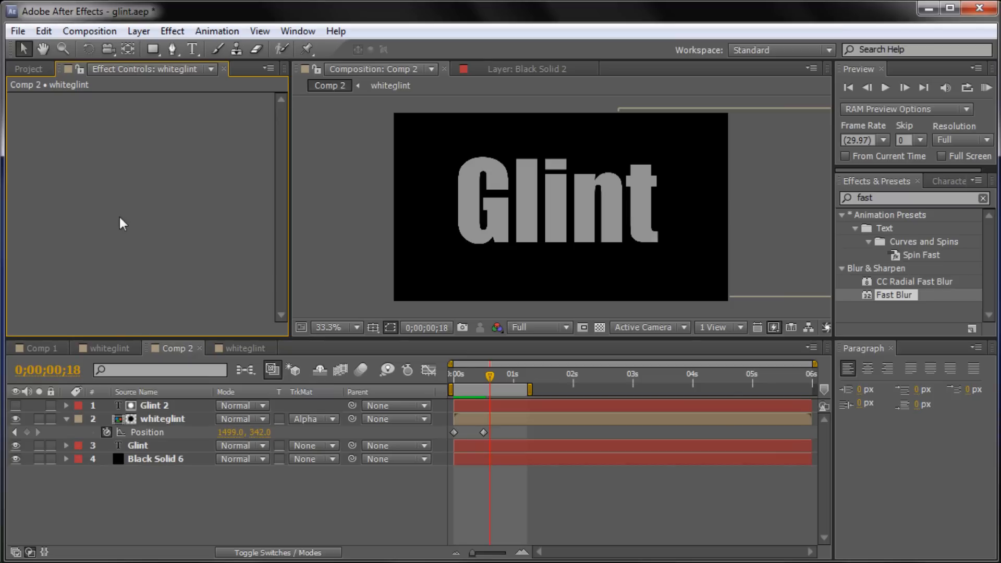
mouse_move(268, 260)
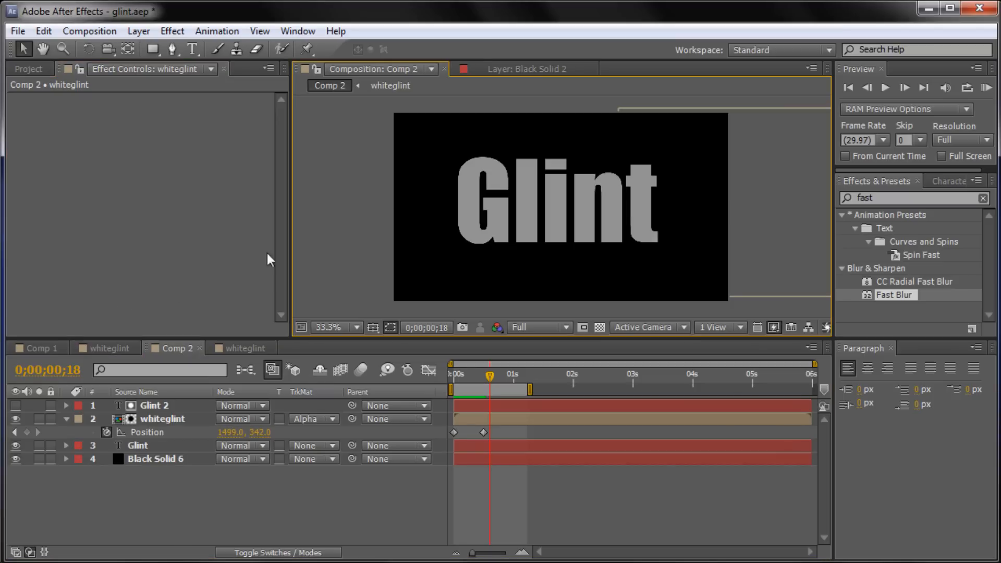
mouse_move(372, 215)
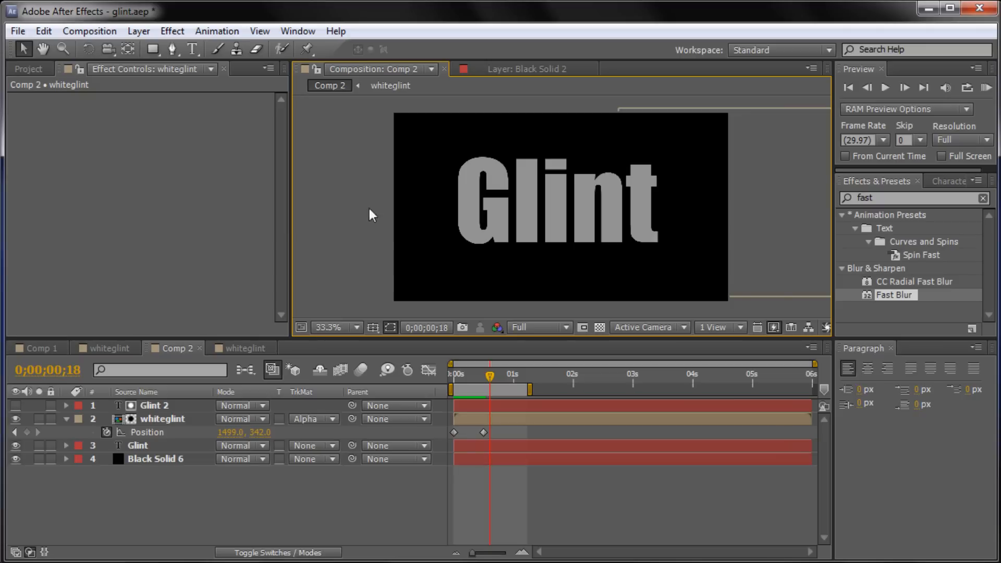
mouse_move(326, 208)
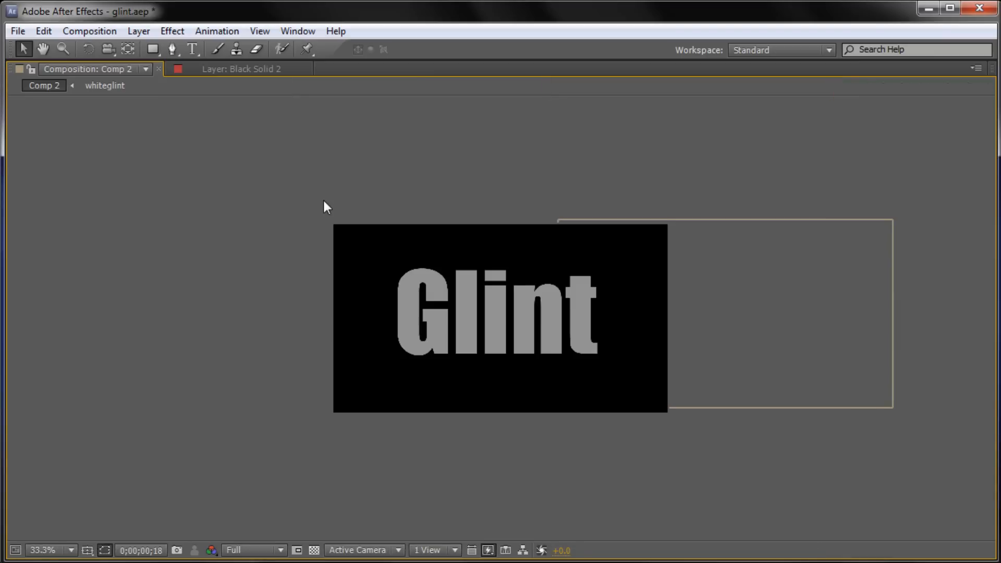
mouse_move(70, 153)
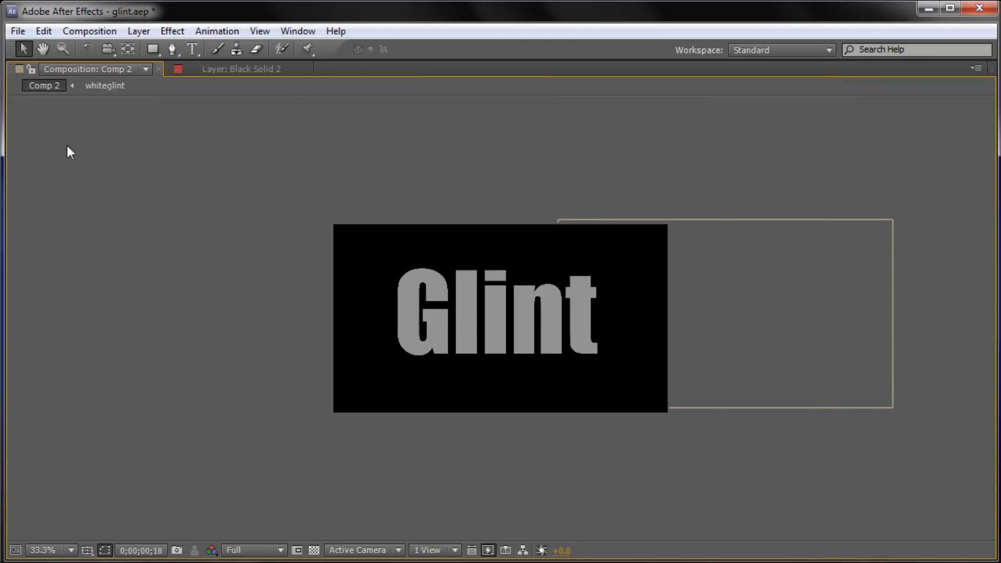
mouse_move(185, 295)
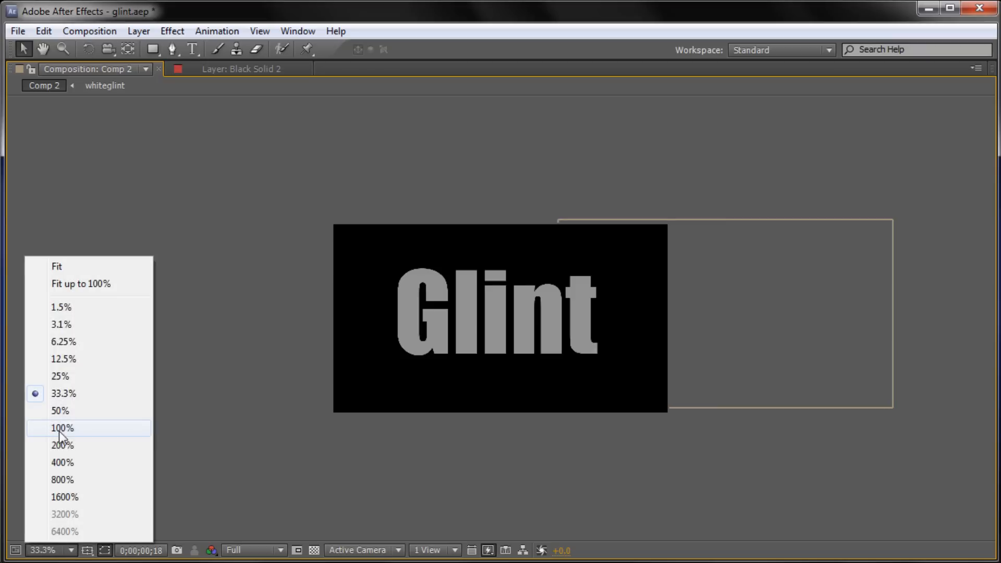
- Set the Composition viewer magnification to 100% for a full-size preview of the glint sweep
left_click(61, 427)
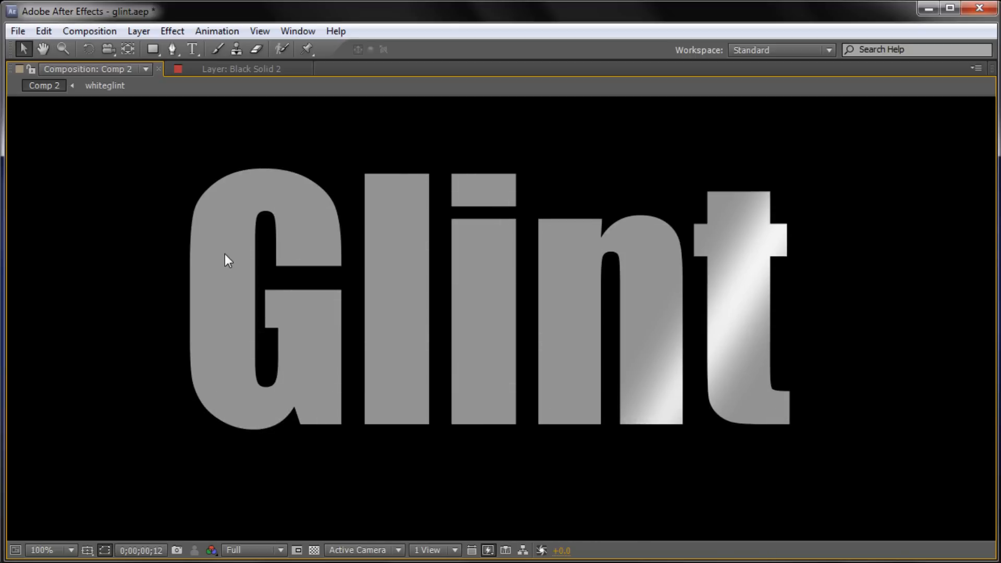
mouse_move(329, 165)
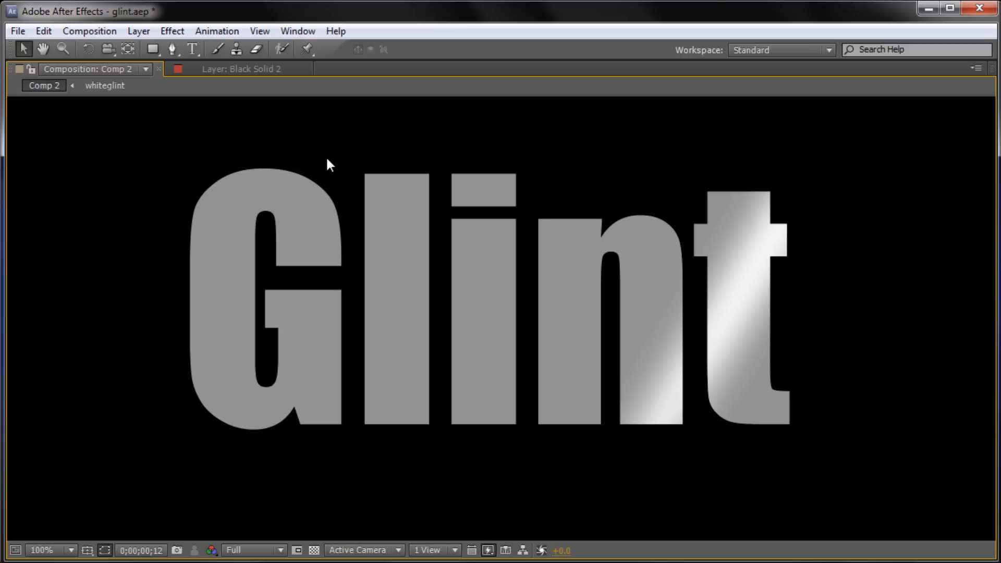
mouse_move(329, 159)
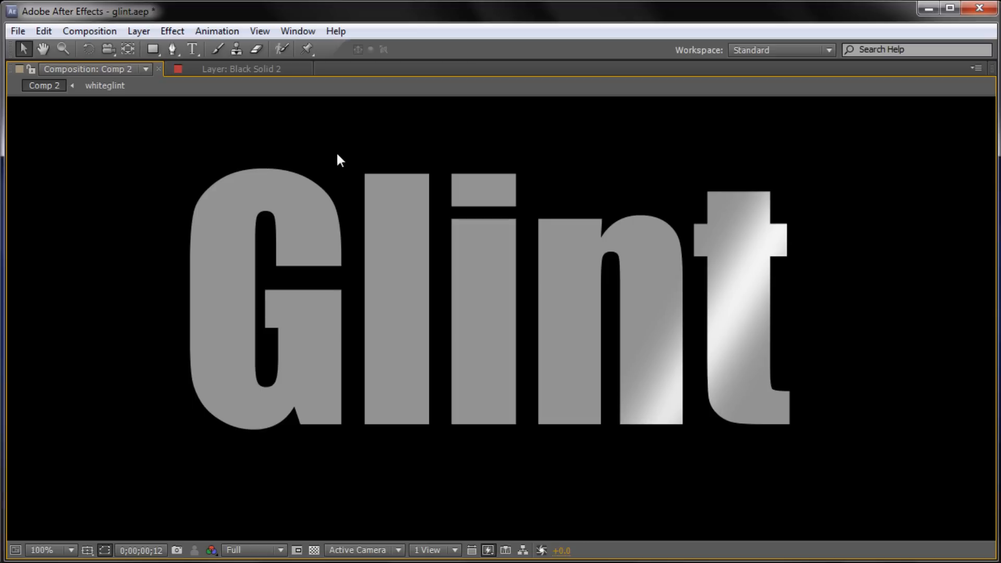
mouse_move(326, 159)
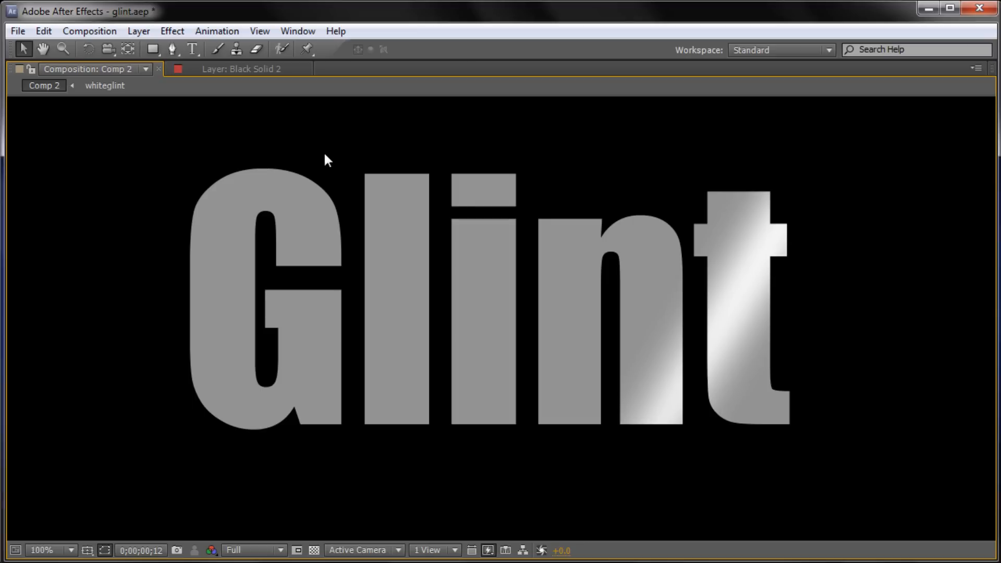
mouse_move(443, 253)
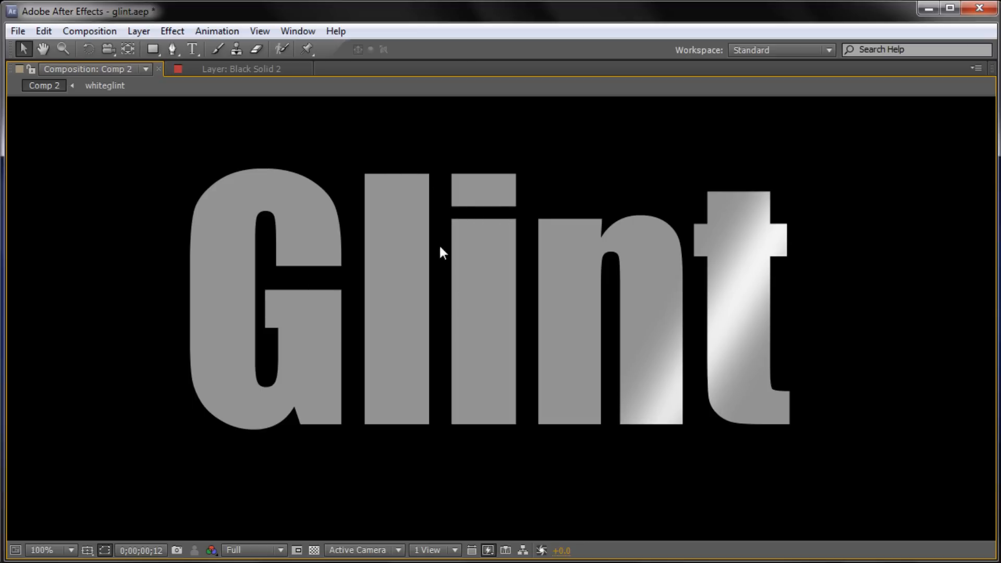
mouse_move(802, 330)
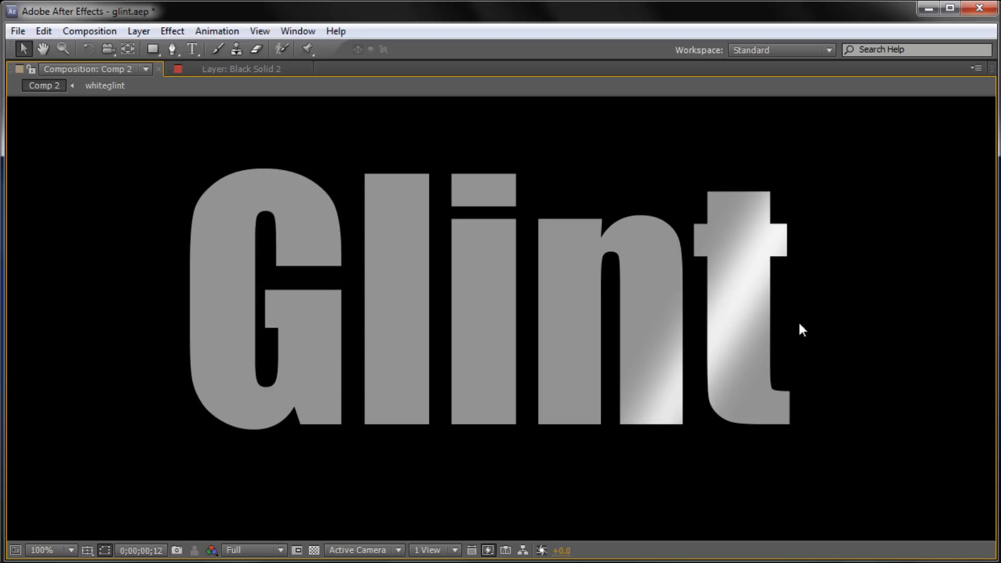
mouse_move(815, 329)
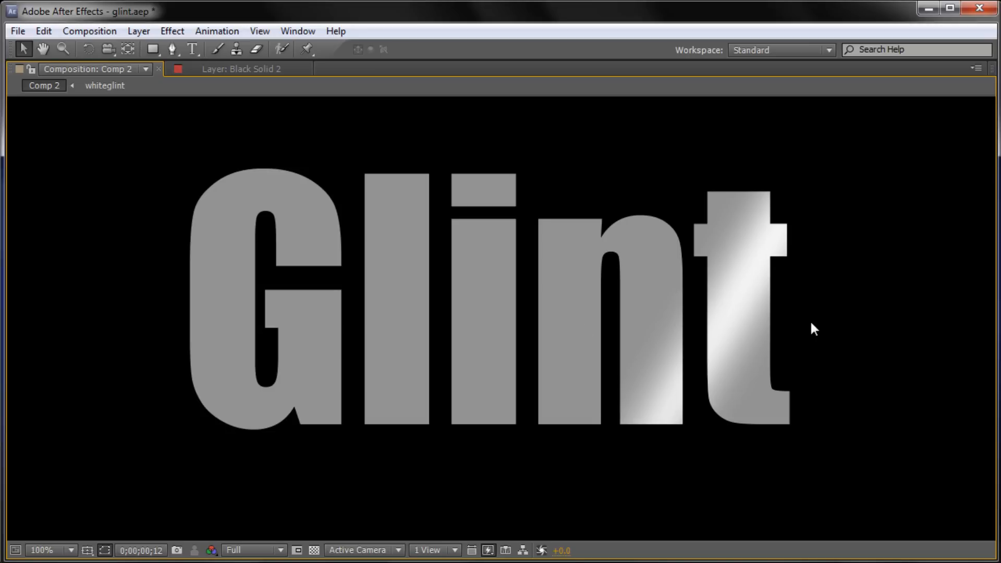